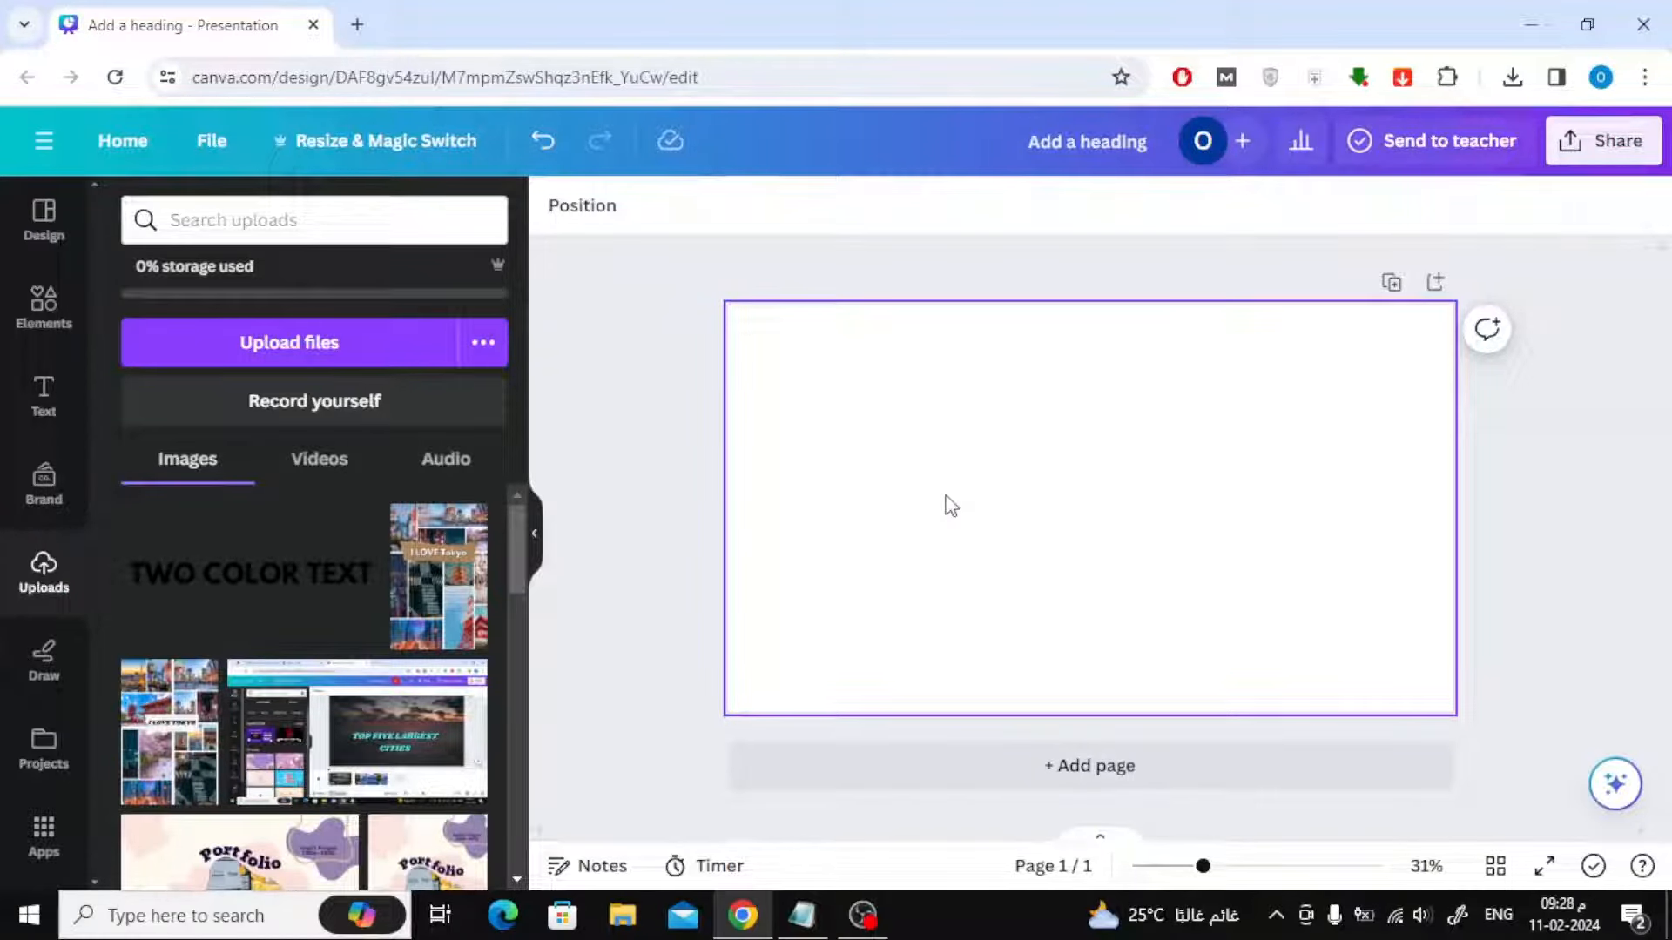
pyautogui.moveTo(915, 491)
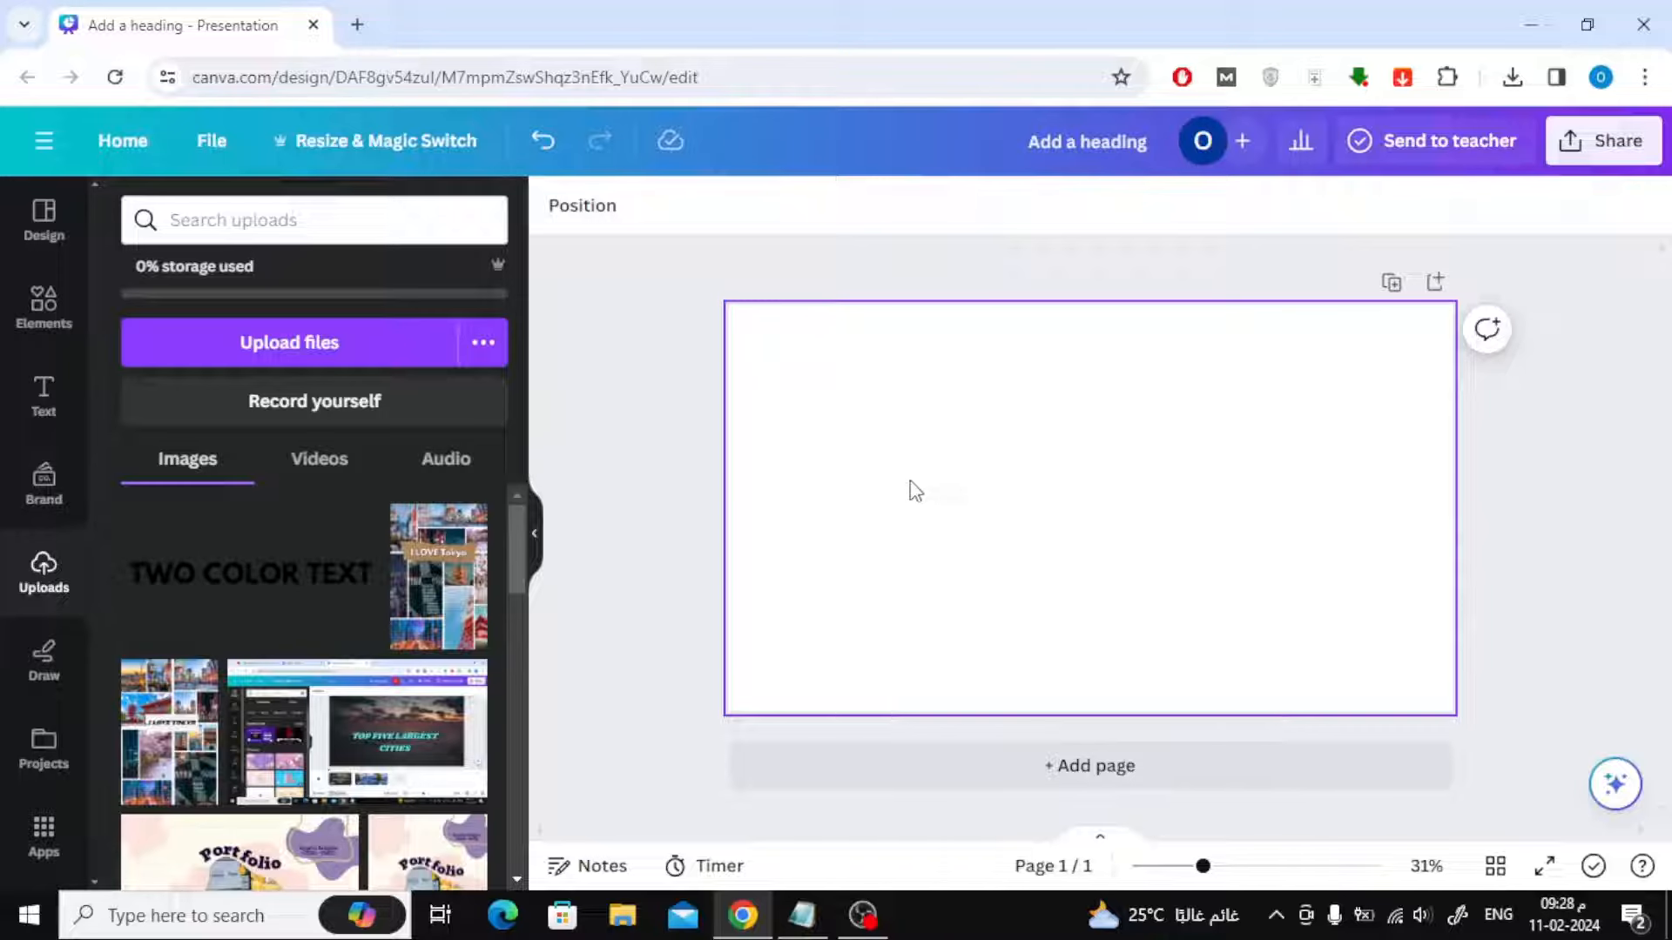
# Add a heading reading 'two color text' to the middle of the blank page
pyautogui.click(42, 395)
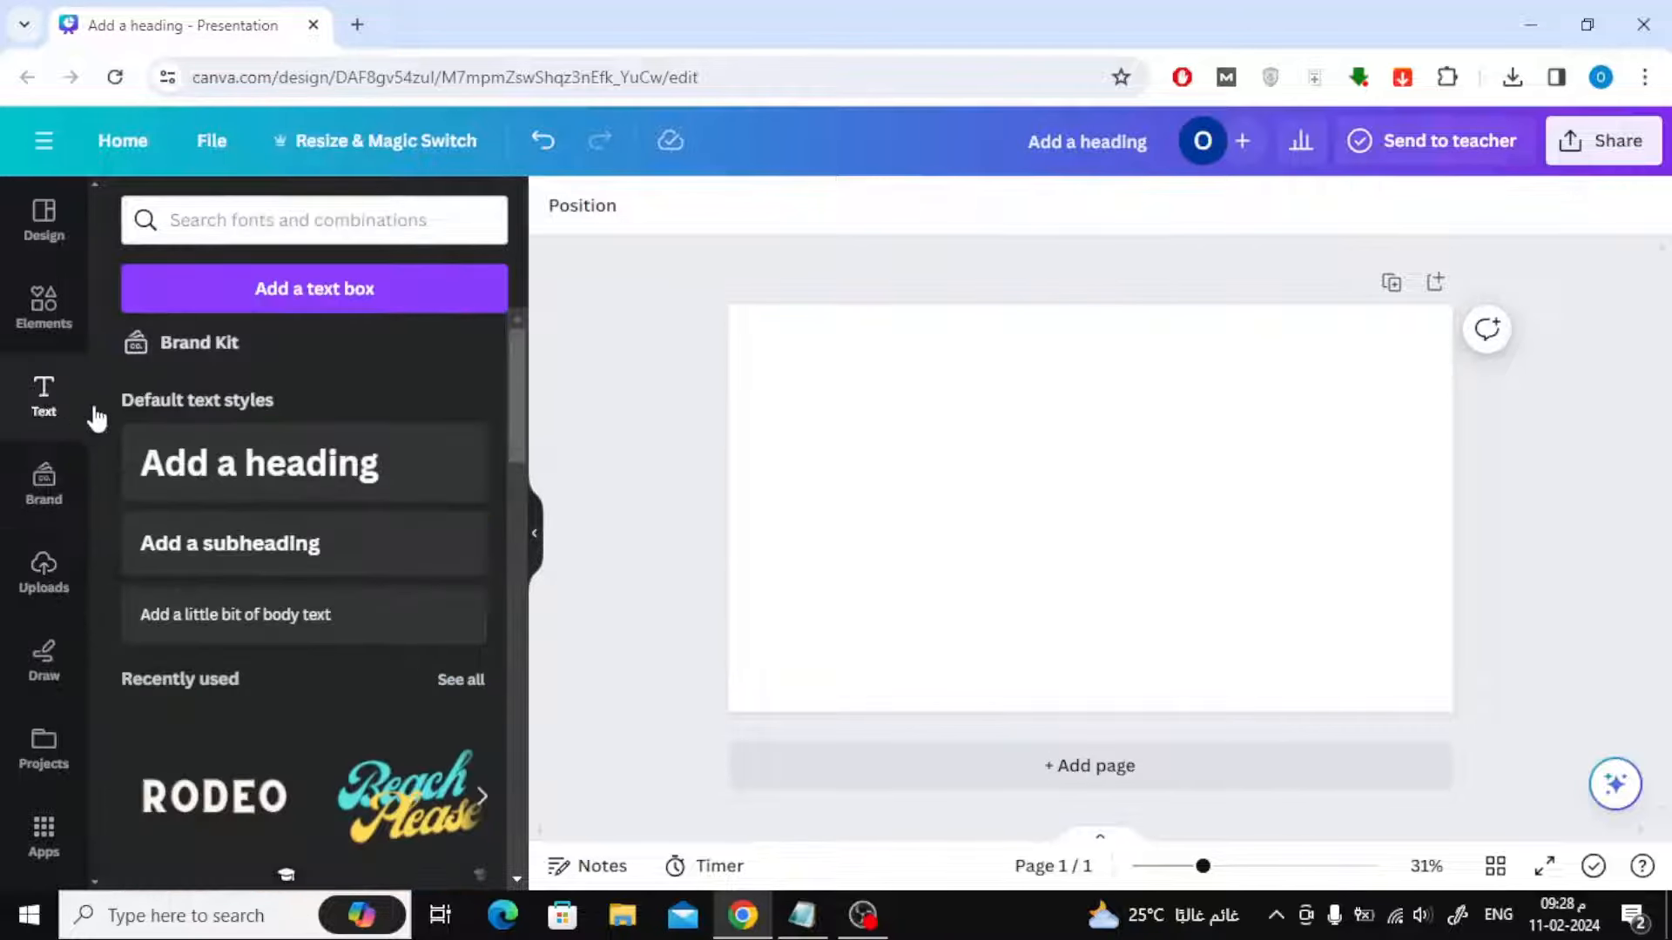
pyautogui.click(258, 464)
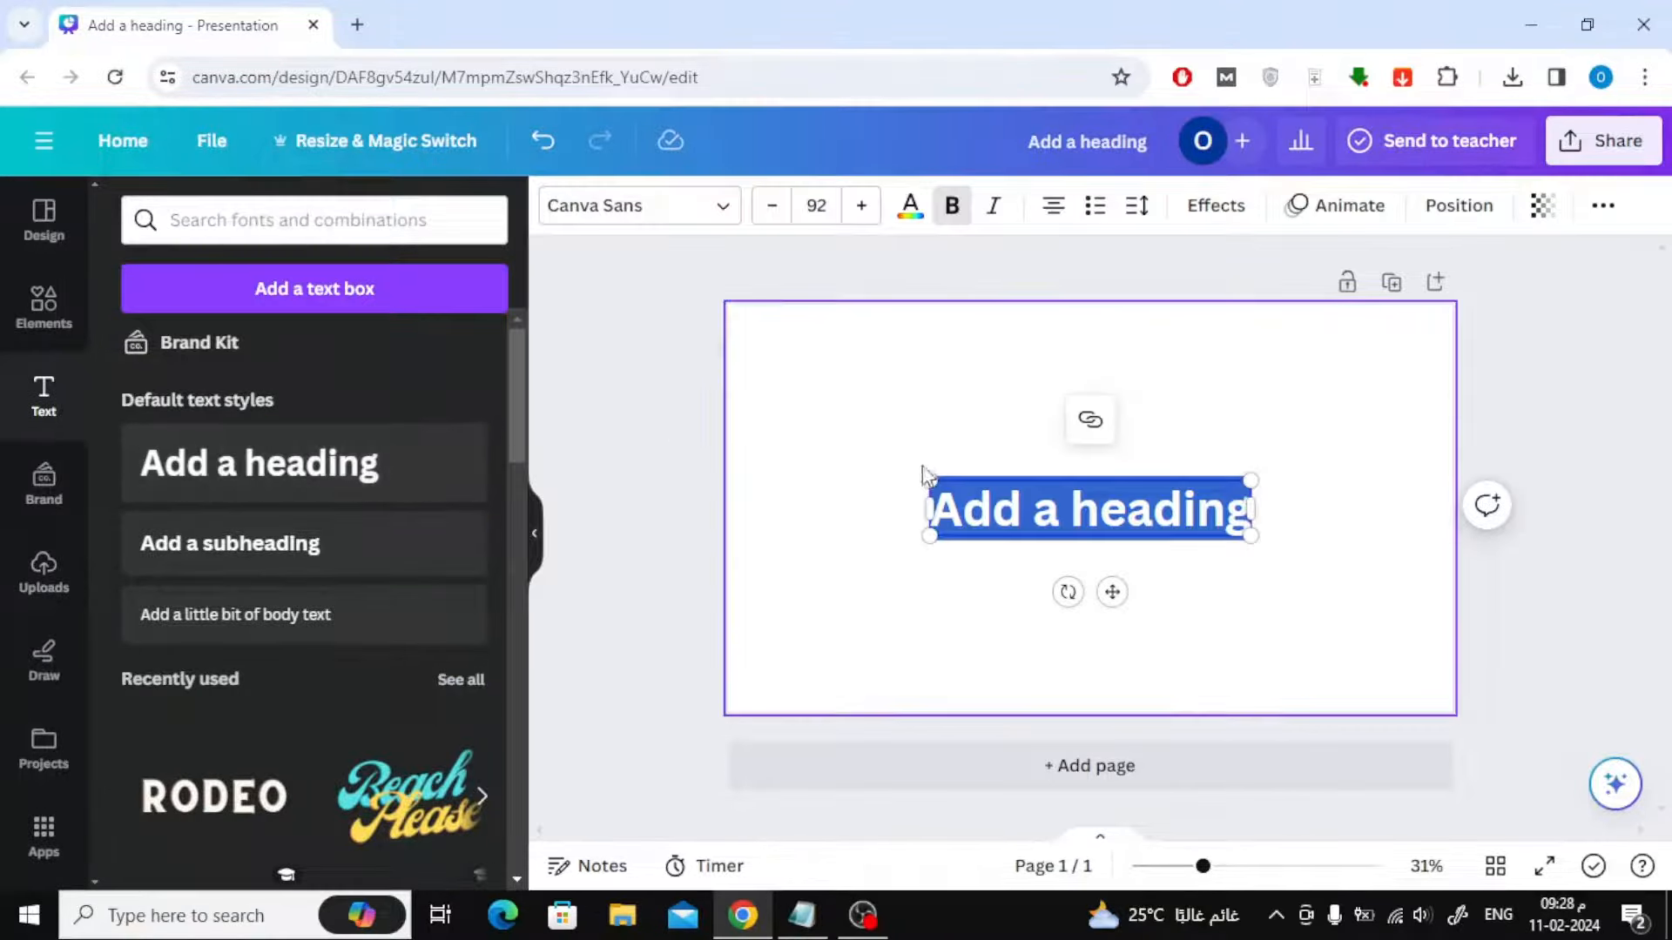
pyautogui.rightClick(1088, 509)
pyautogui.write('two color text')
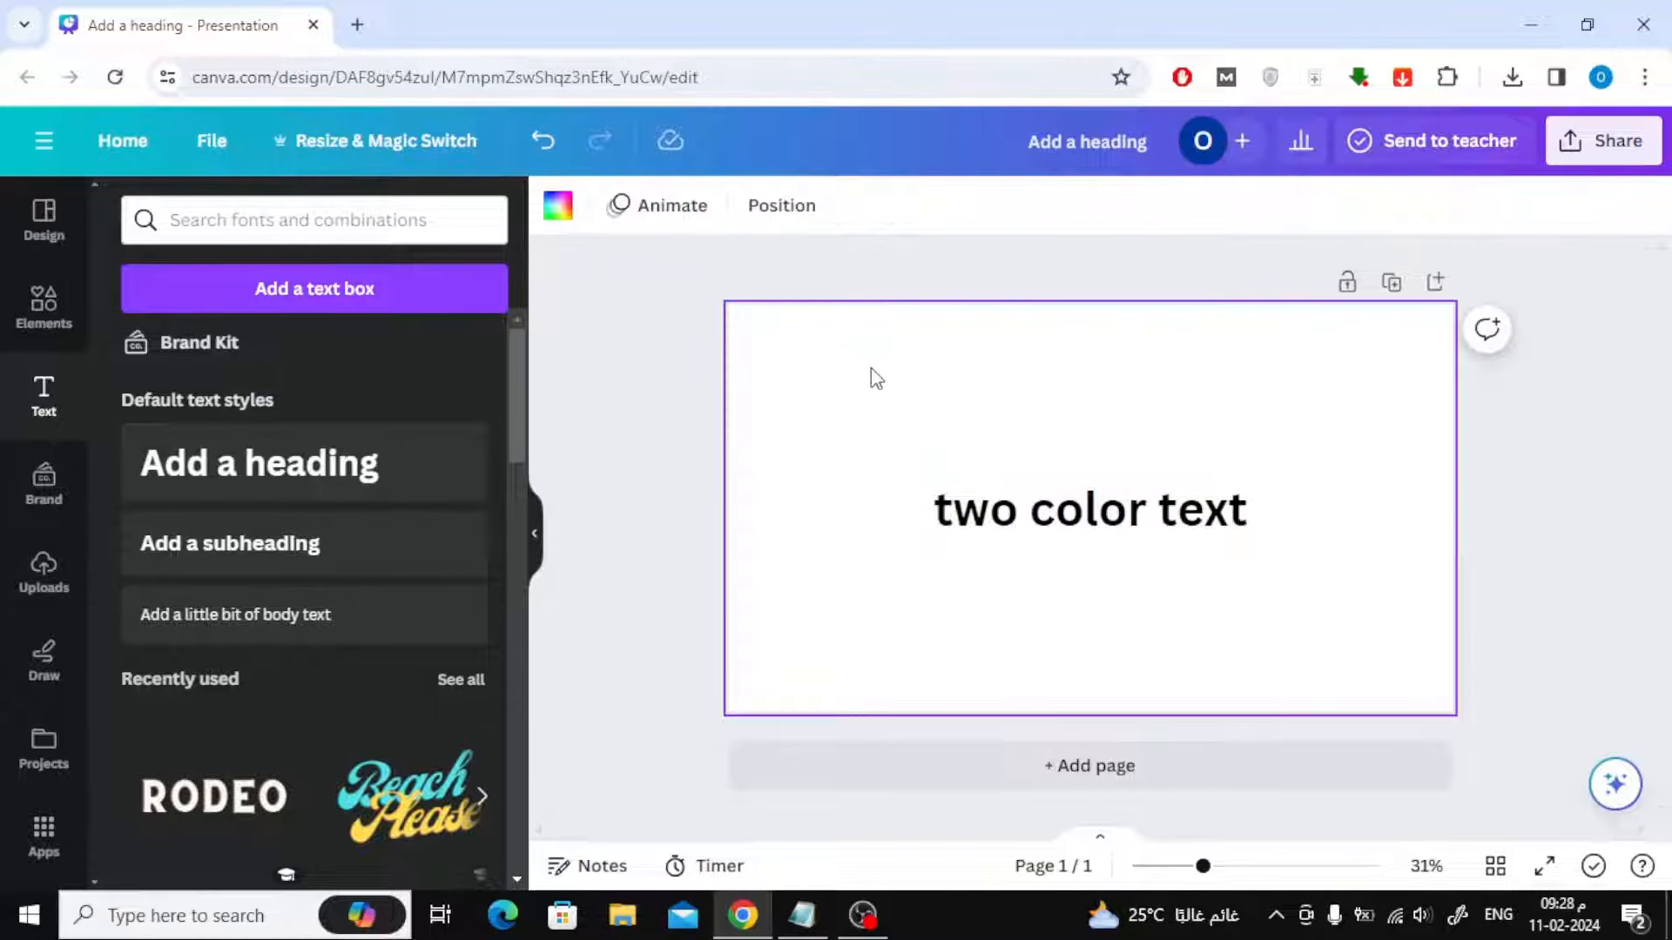
pyautogui.click(1087, 509)
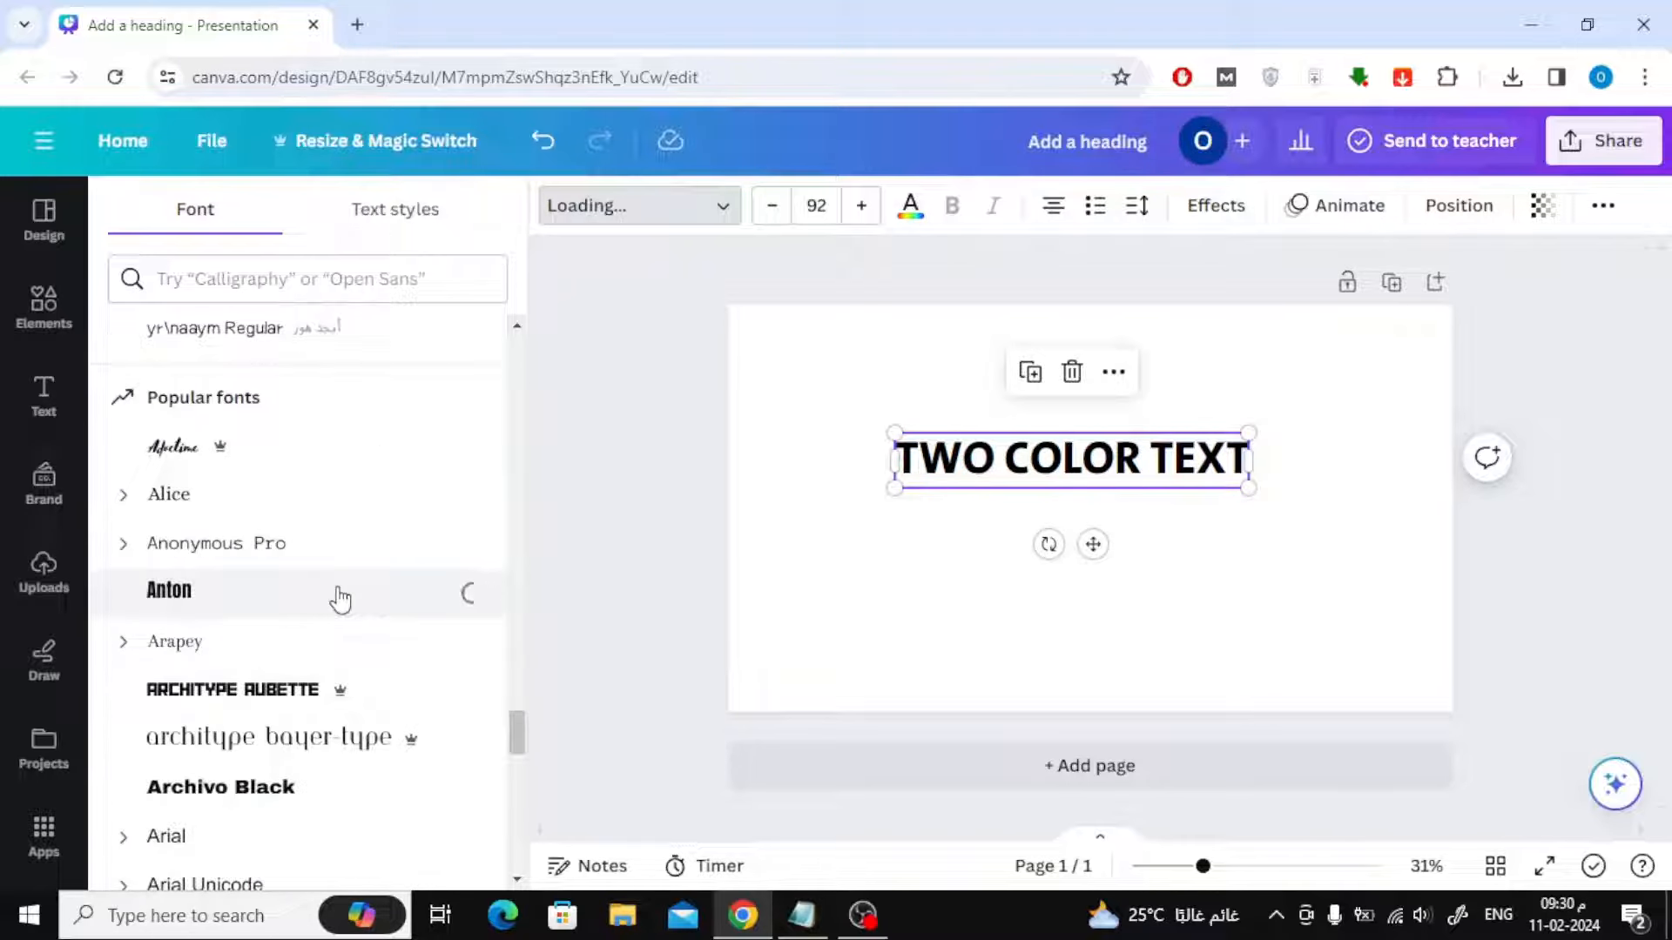
# Set the heading in Anton at size 219 so it spans the page width
pyautogui.click(167, 590)
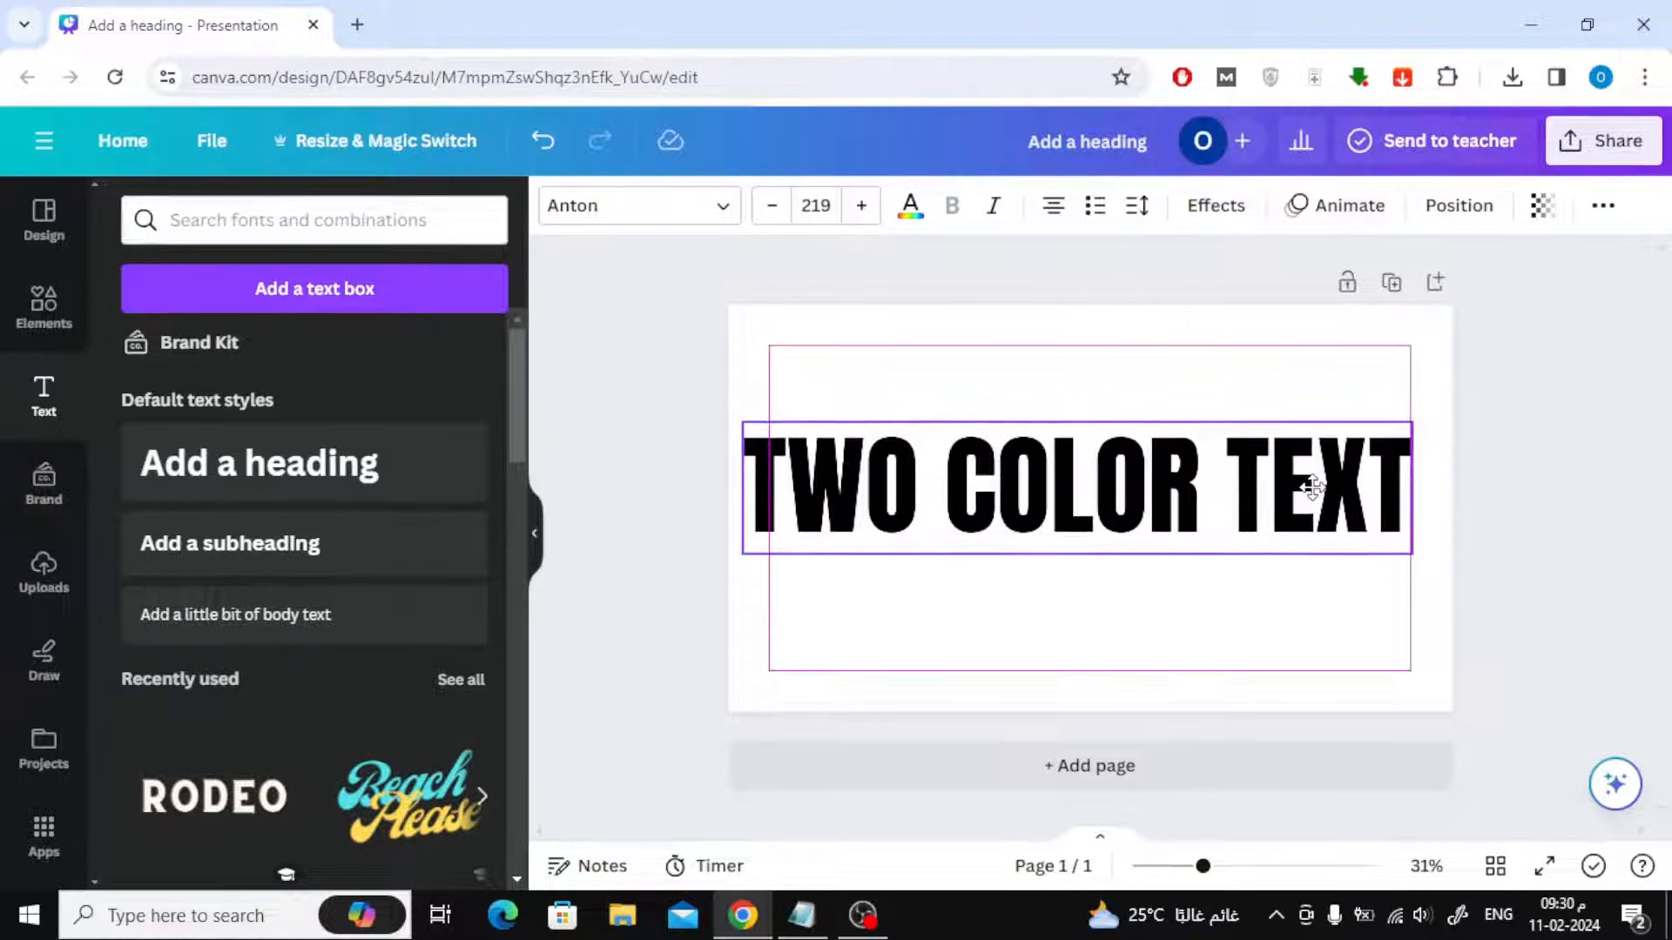
pyautogui.click(1557, 420)
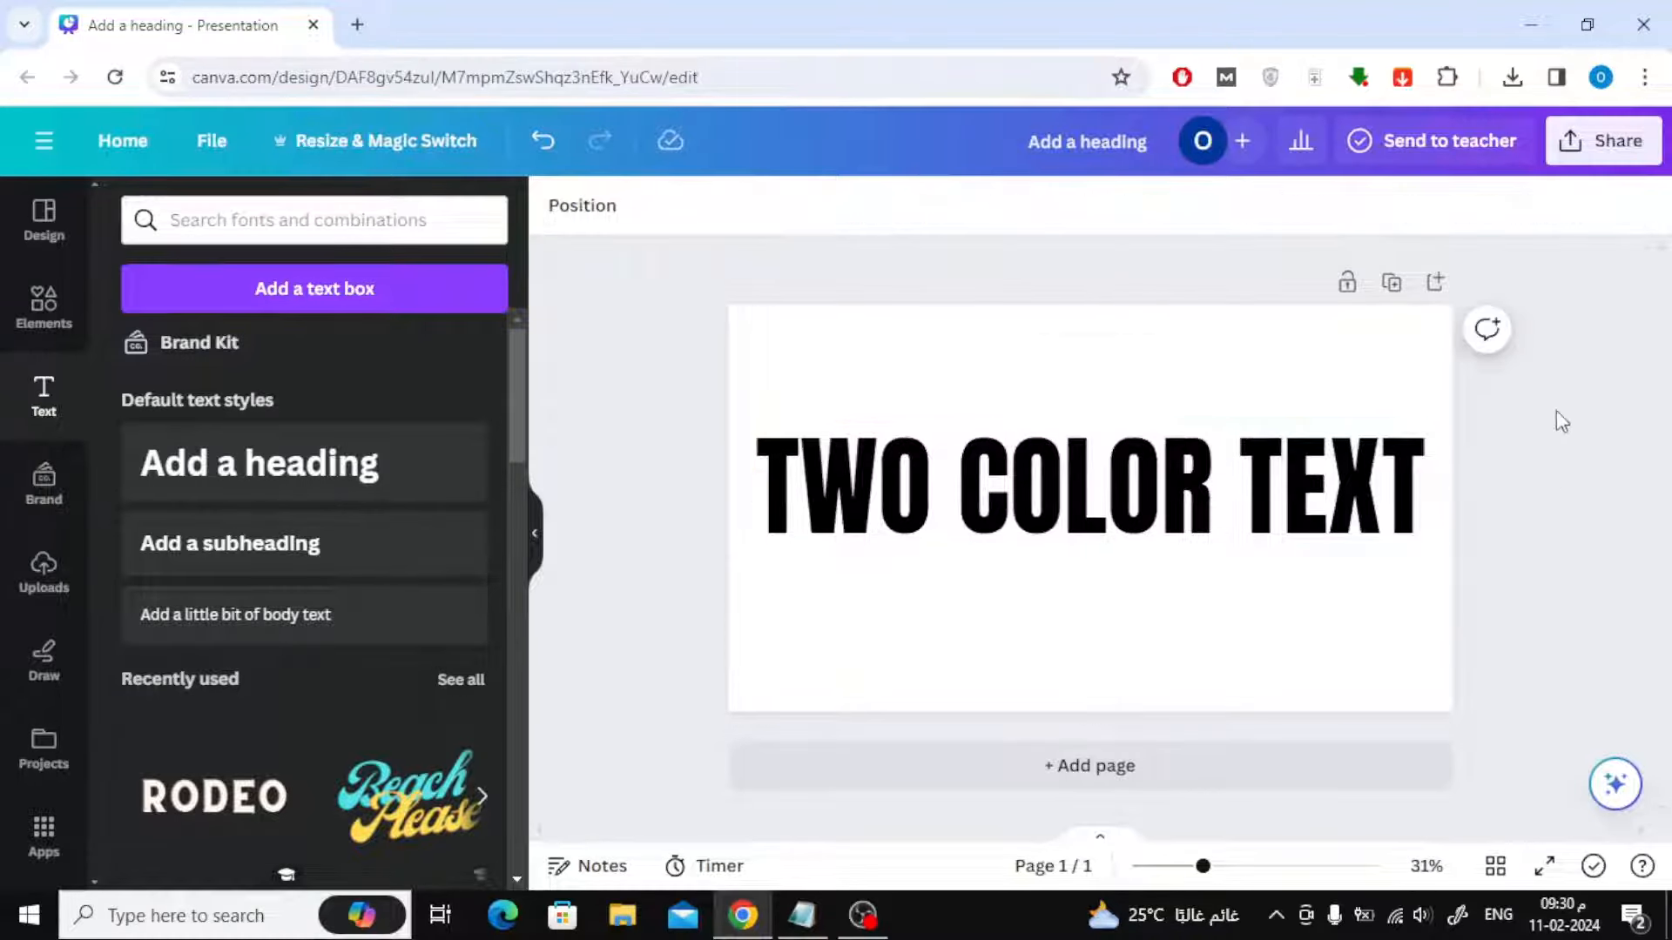
pyautogui.click(1603, 139)
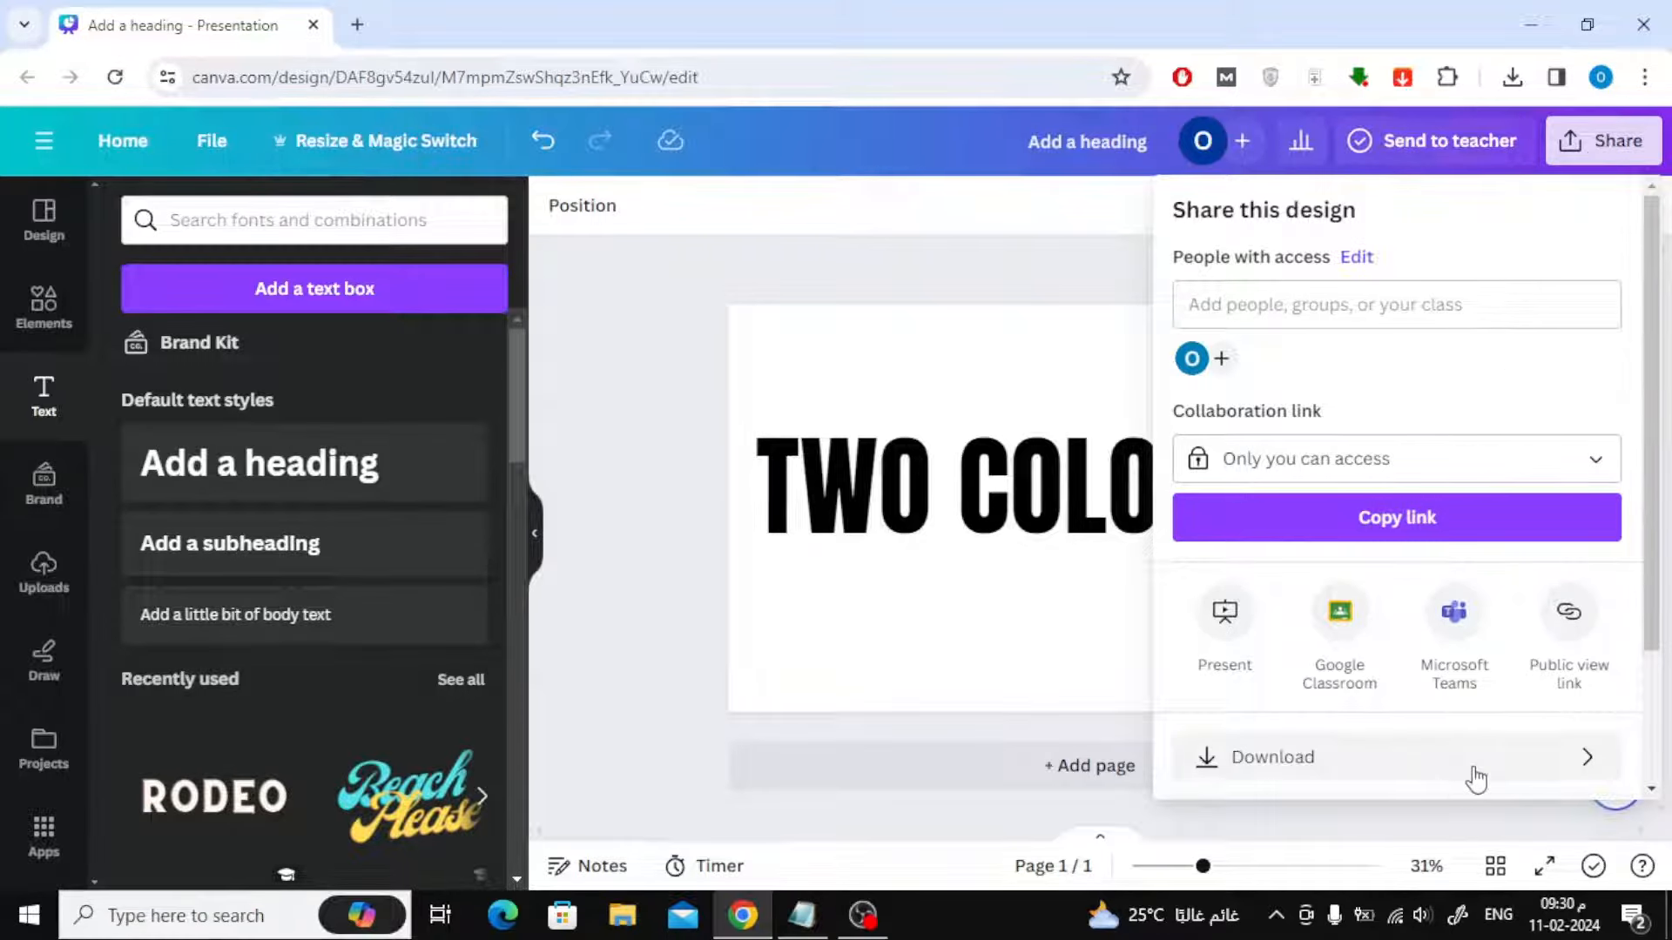
# Download the design as a PNG with a transparent background
pyautogui.click(1271, 757)
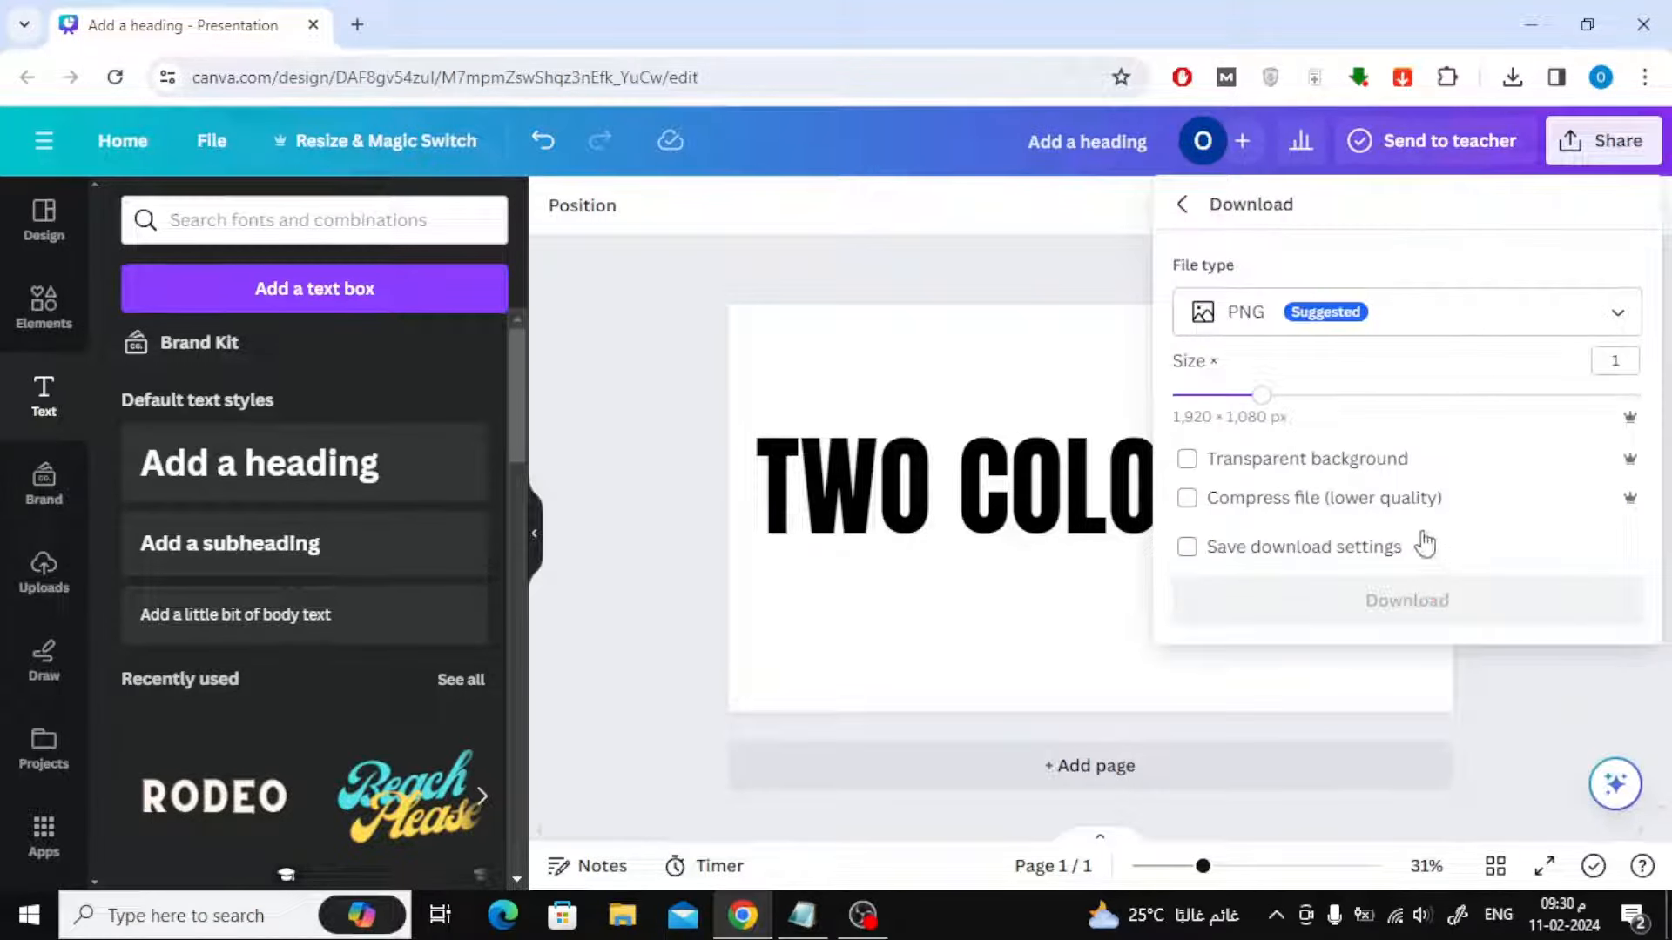
pyautogui.click(1186, 458)
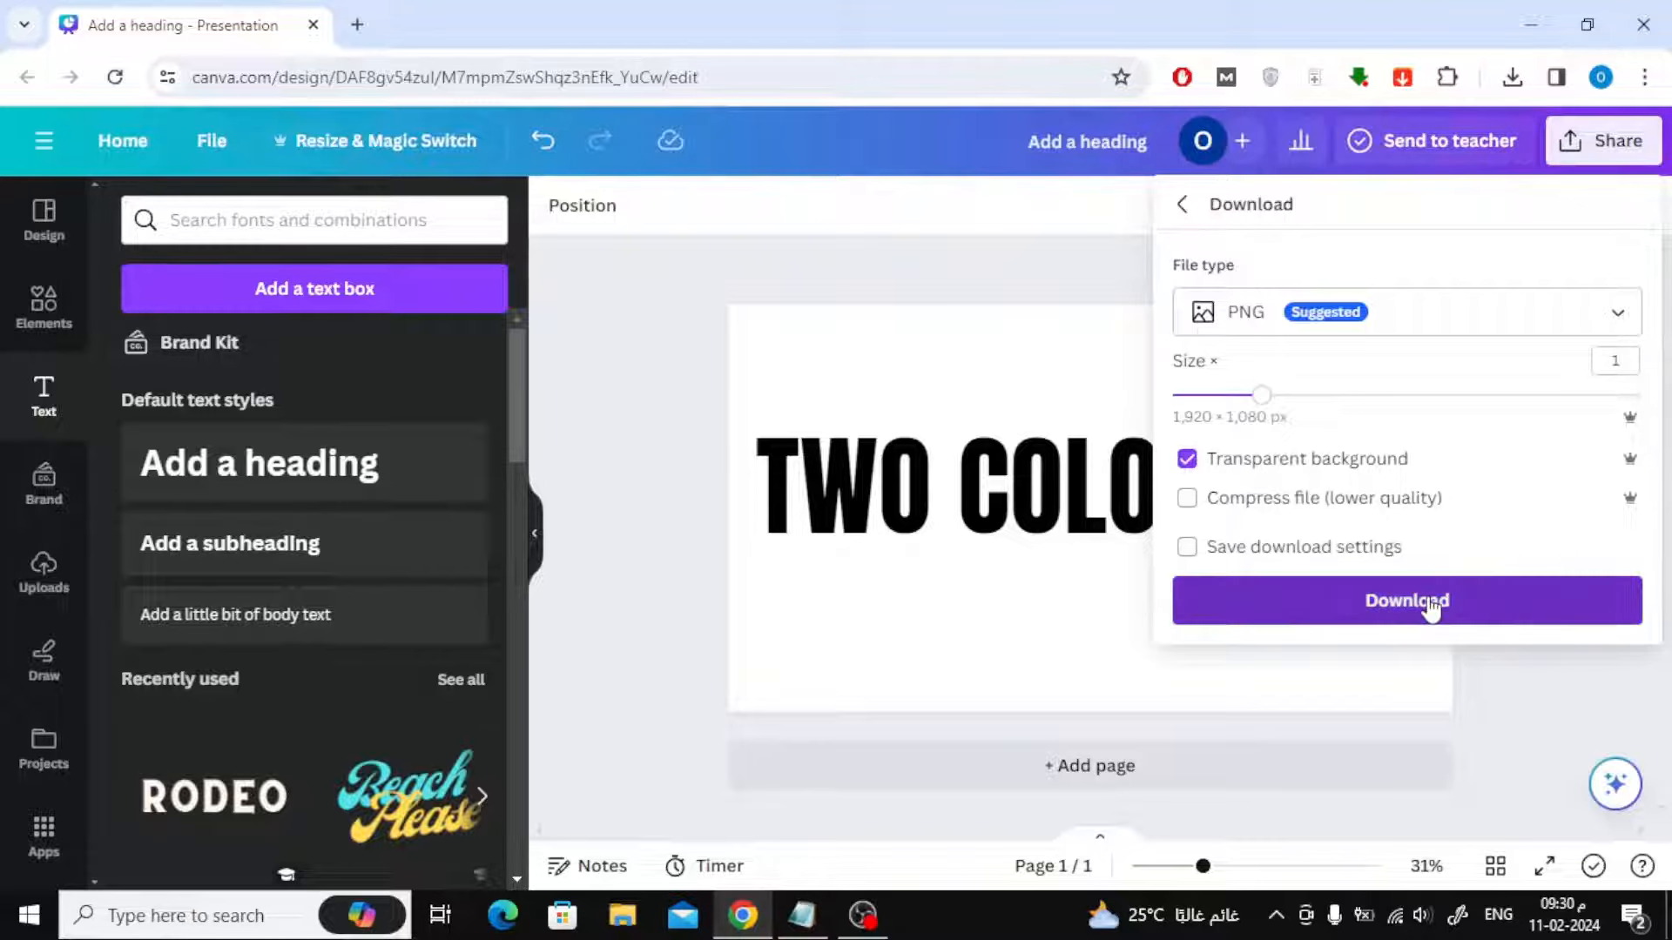
pyautogui.click(1405, 601)
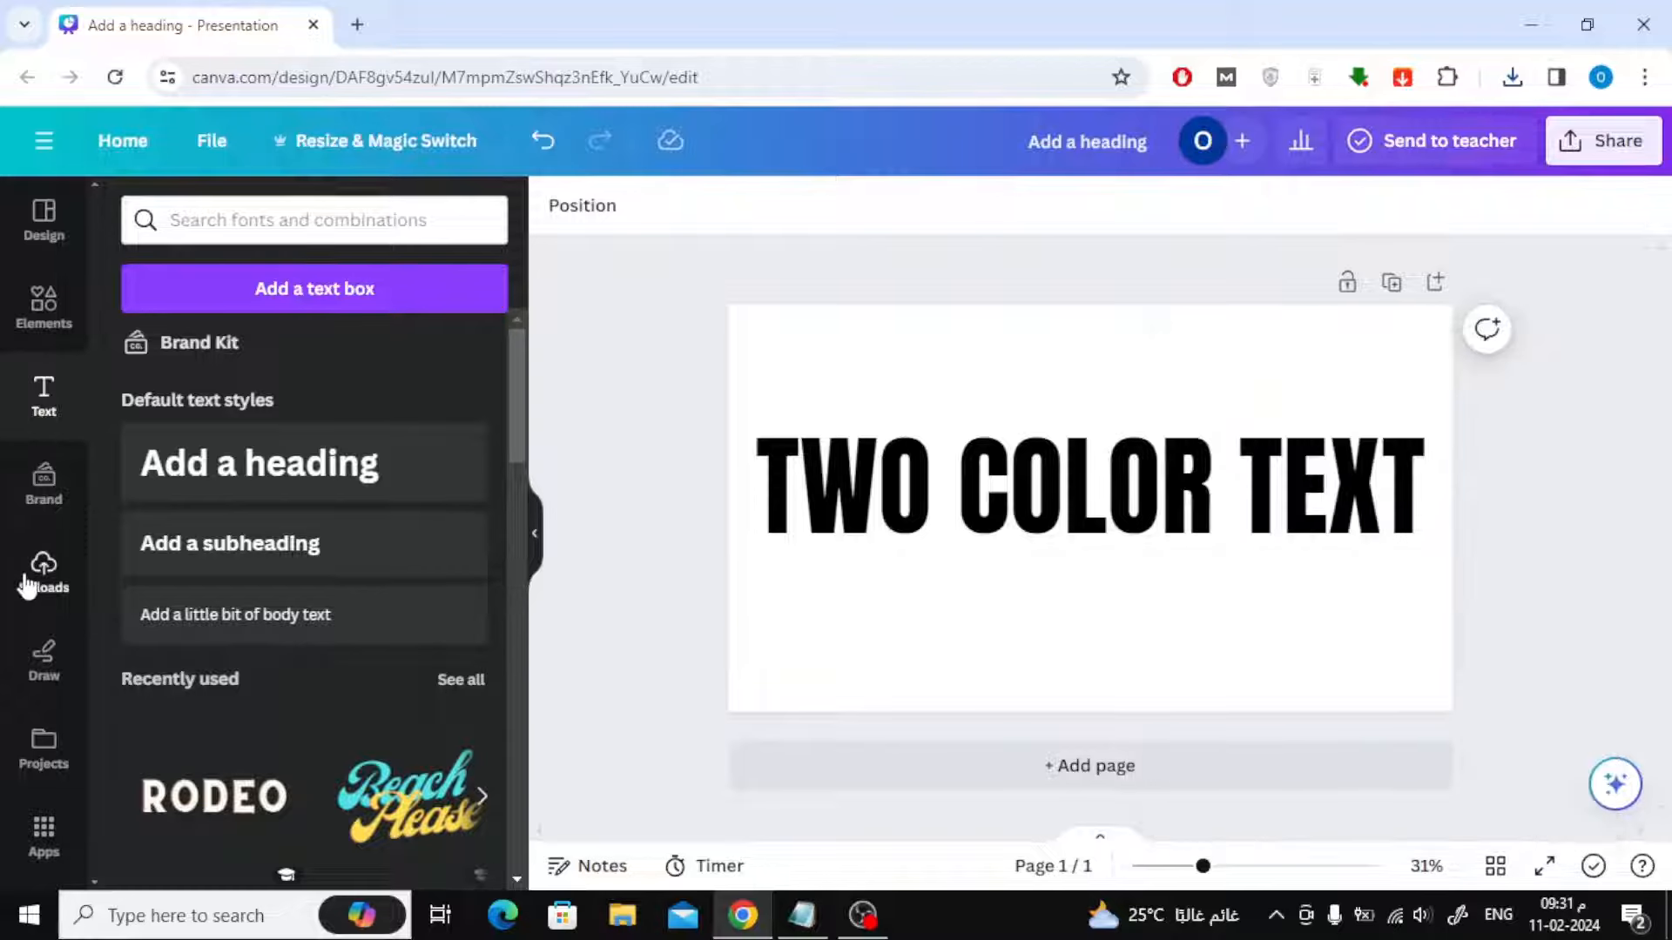
# Upload the 'Add a heading (4)' PNG onto the page and delete the original text heading
pyautogui.click(42, 572)
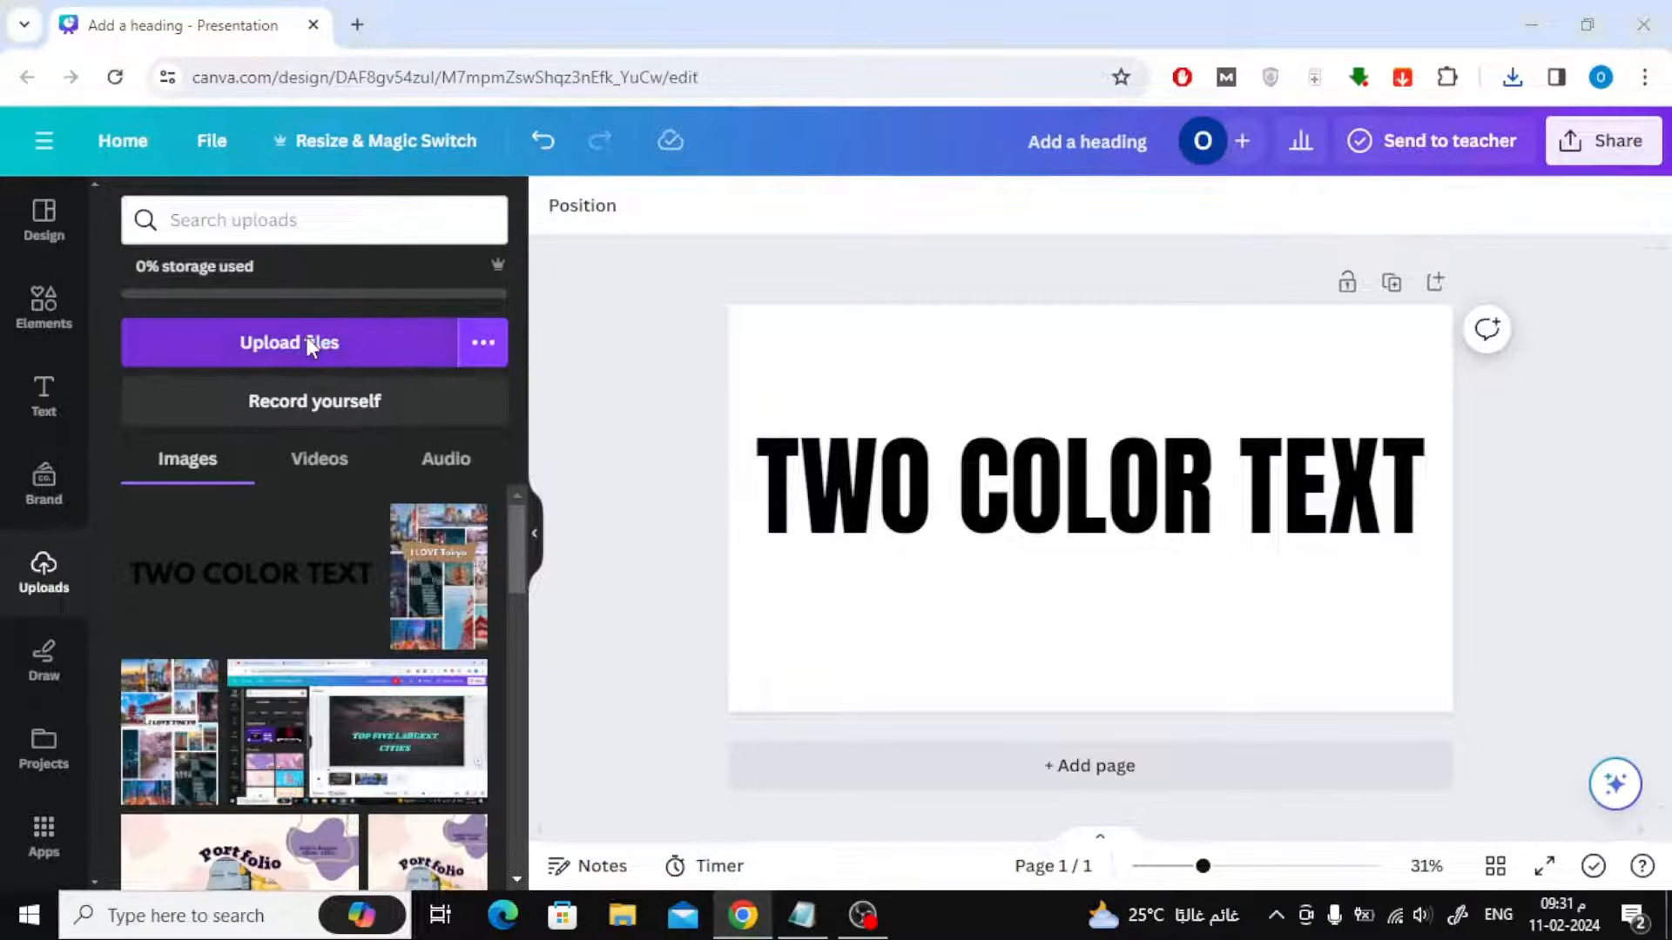
pyautogui.click(289, 343)
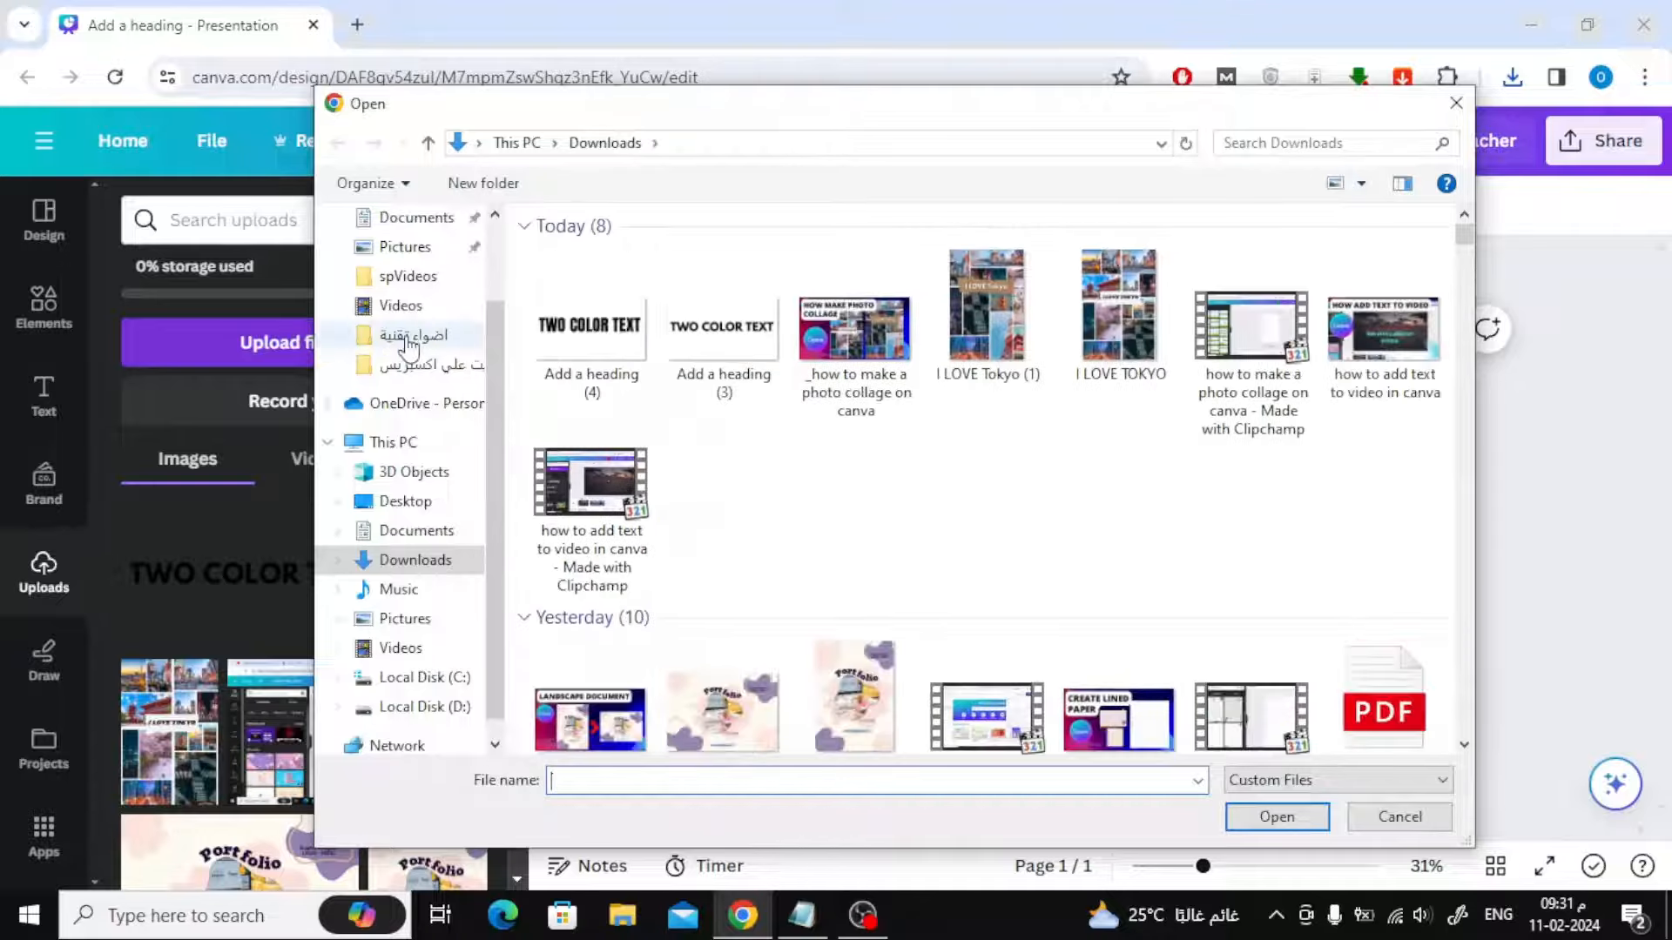
pyautogui.click(591, 322)
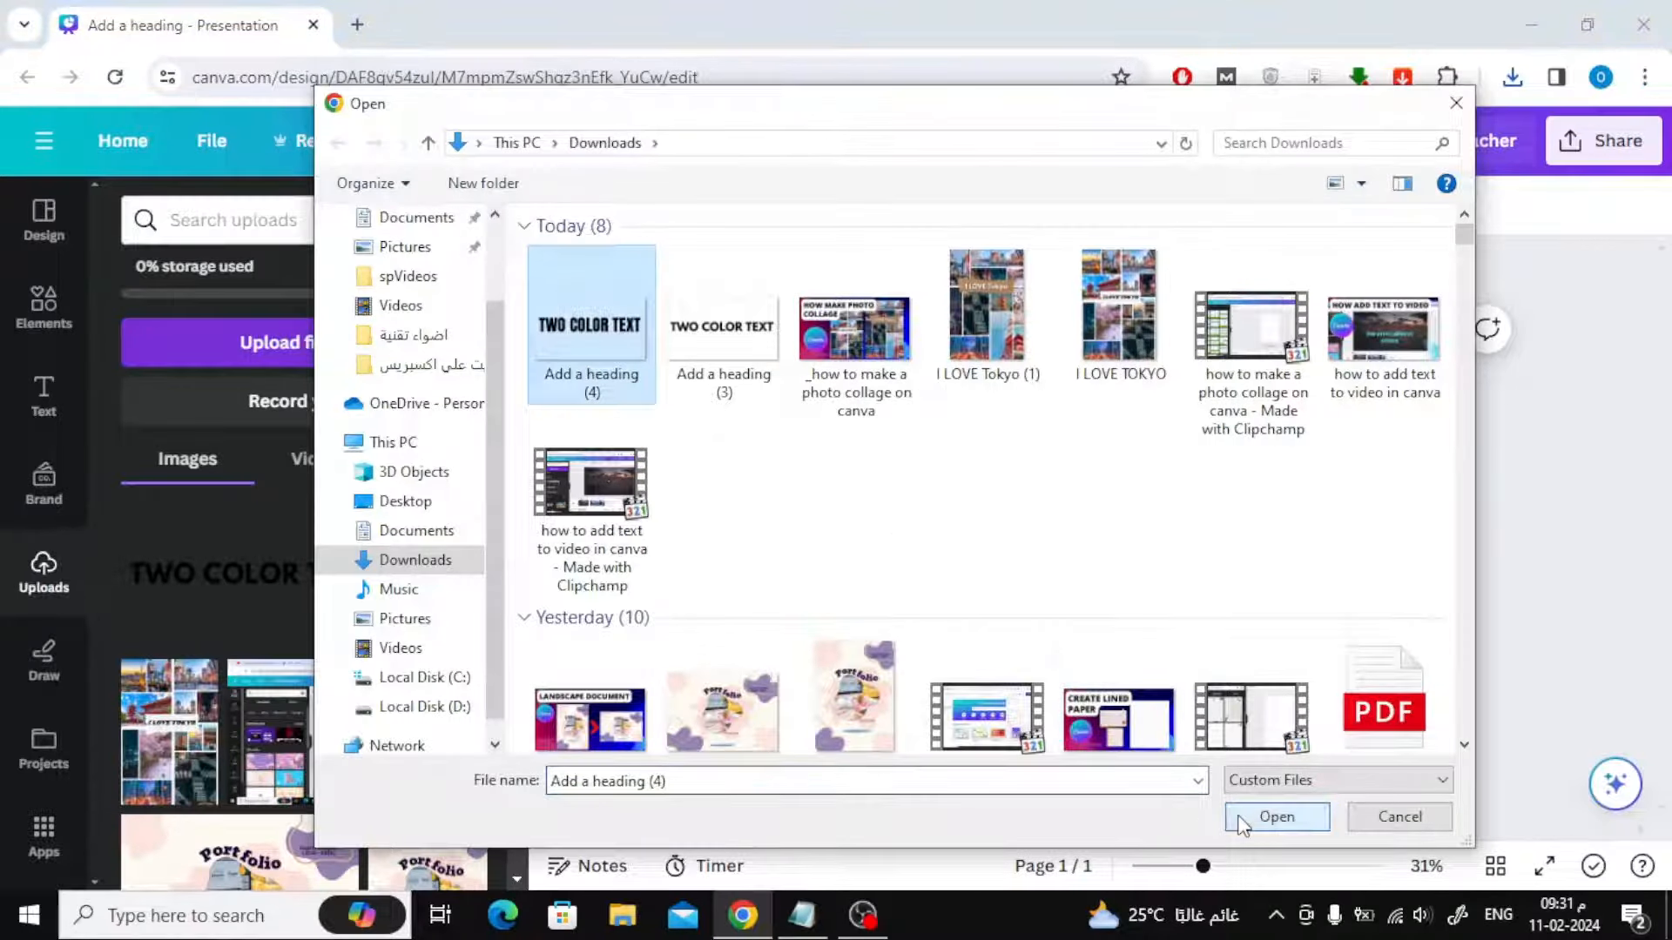
pyautogui.click(1277, 817)
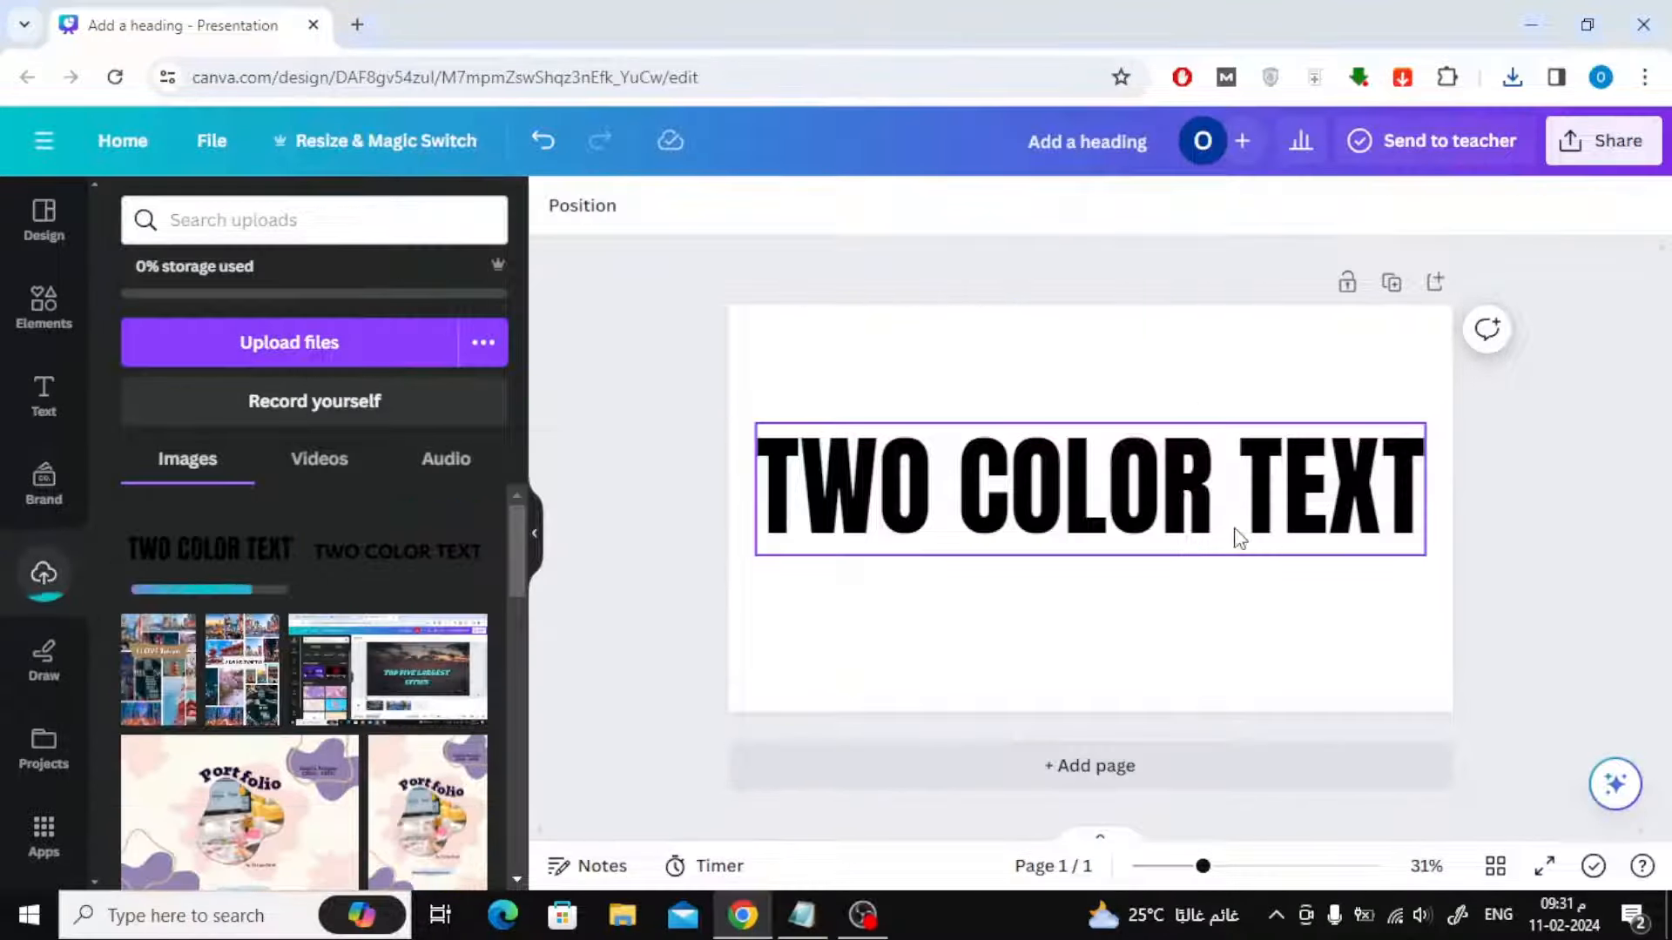
pyautogui.press('Delete')
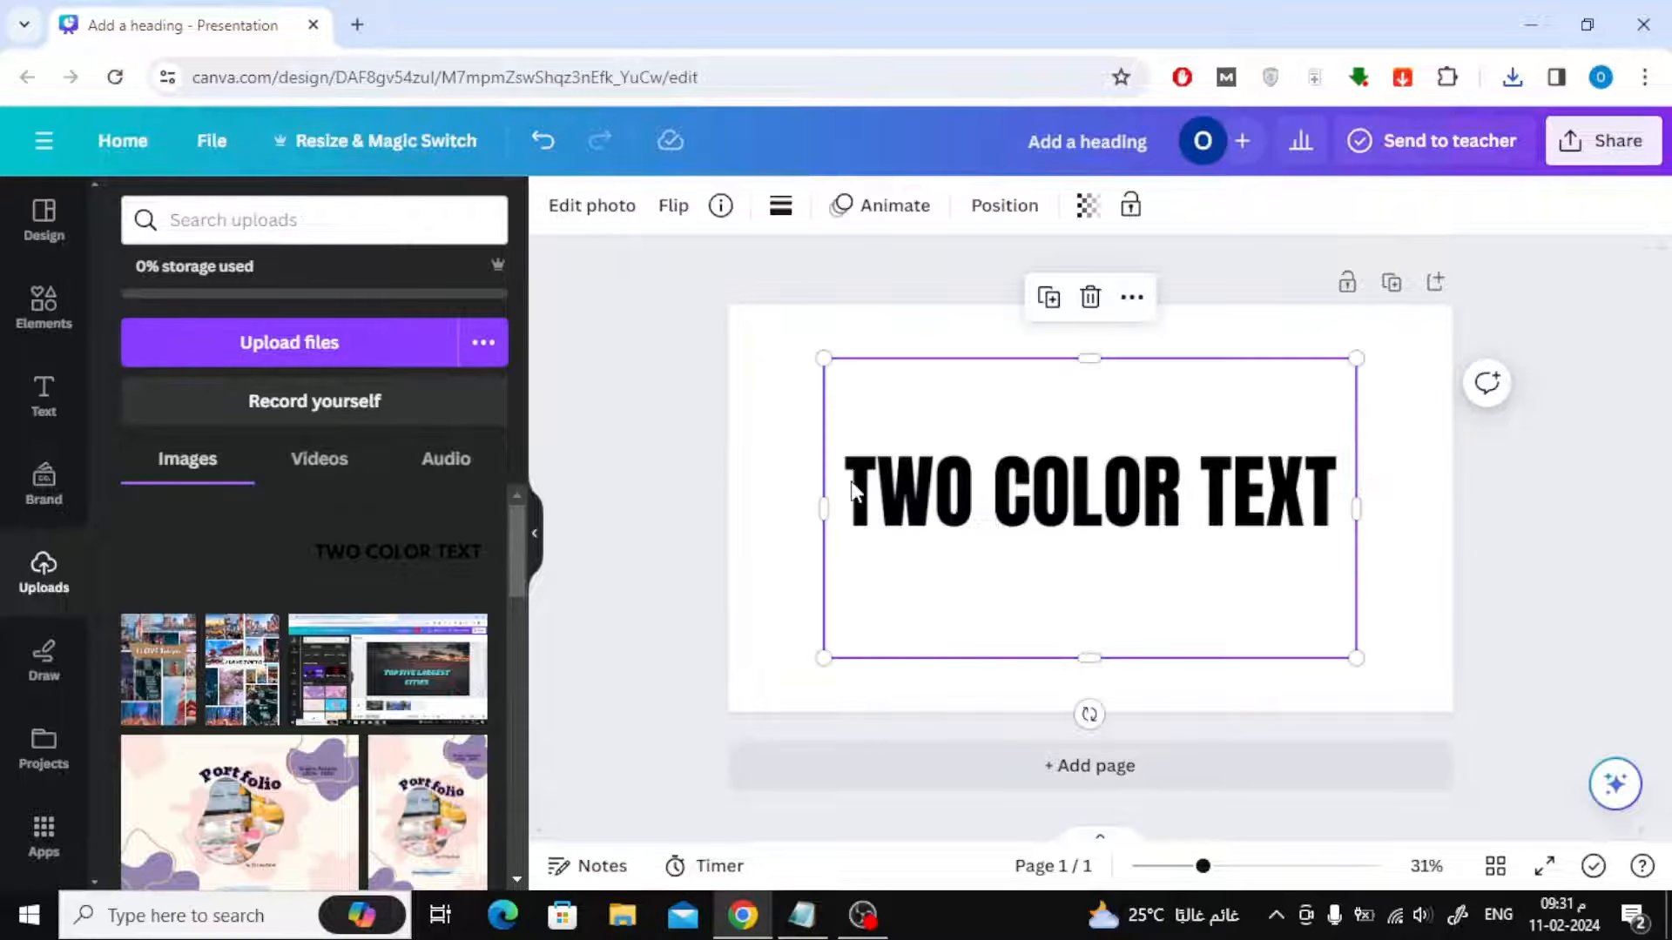
# Crop the empty space off the heading image and enlarge it across the upper page
pyautogui.moveTo(1088, 659); pyautogui.dragTo(1089, 545)
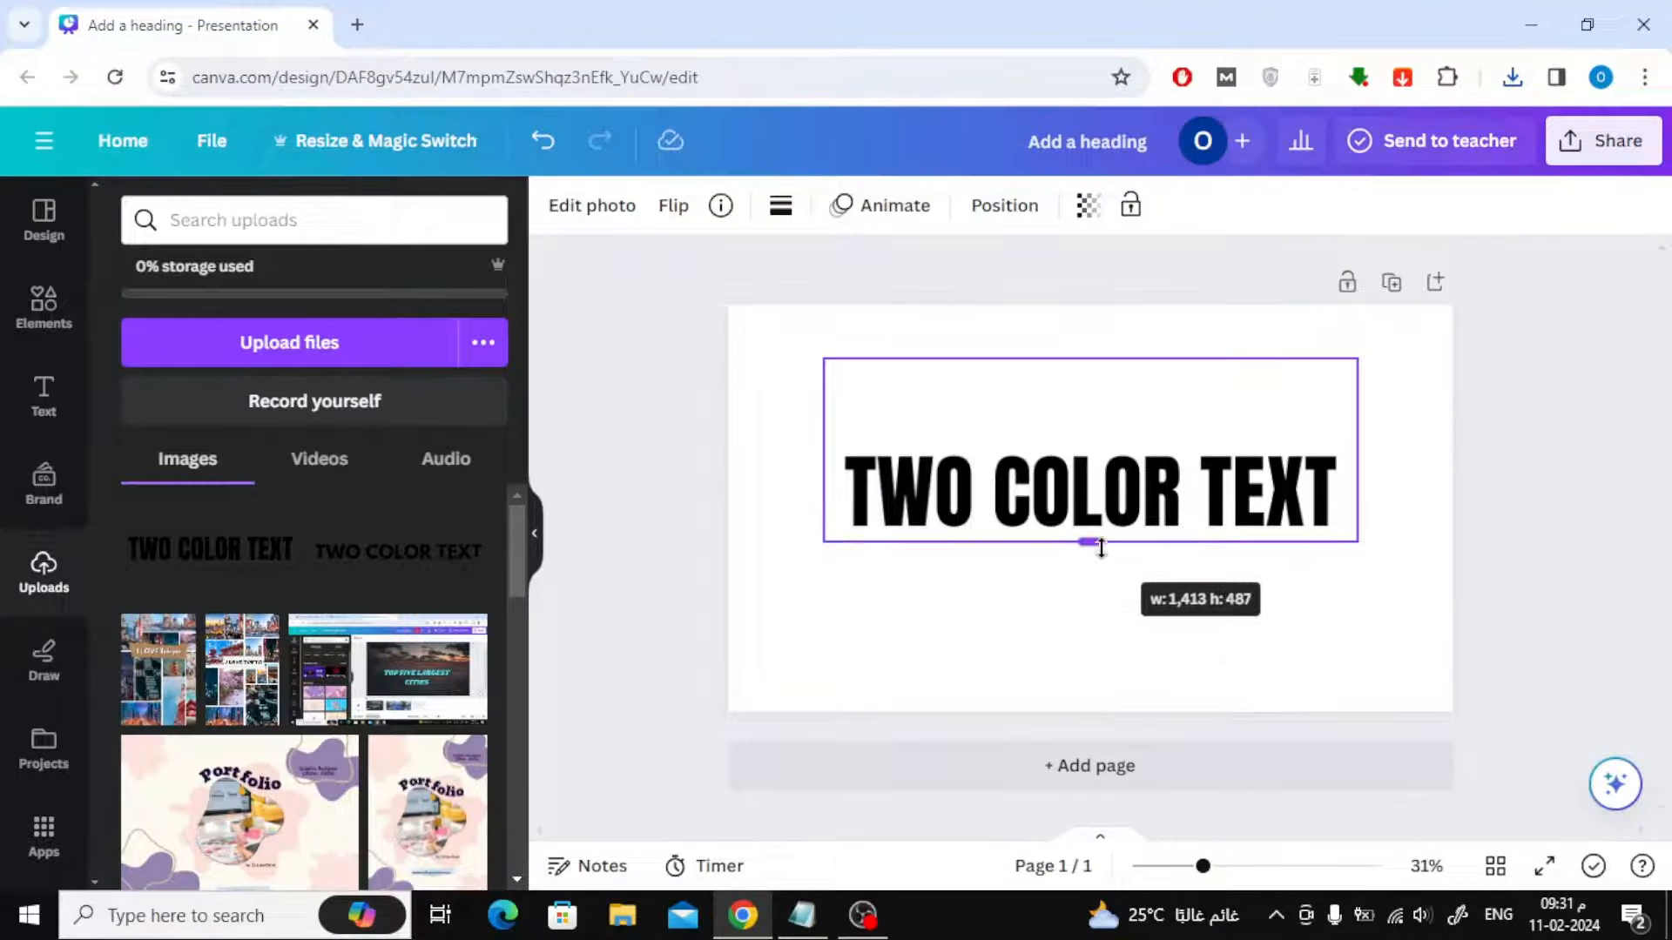
pyautogui.moveTo(1088, 545); pyautogui.dragTo(1089, 441)
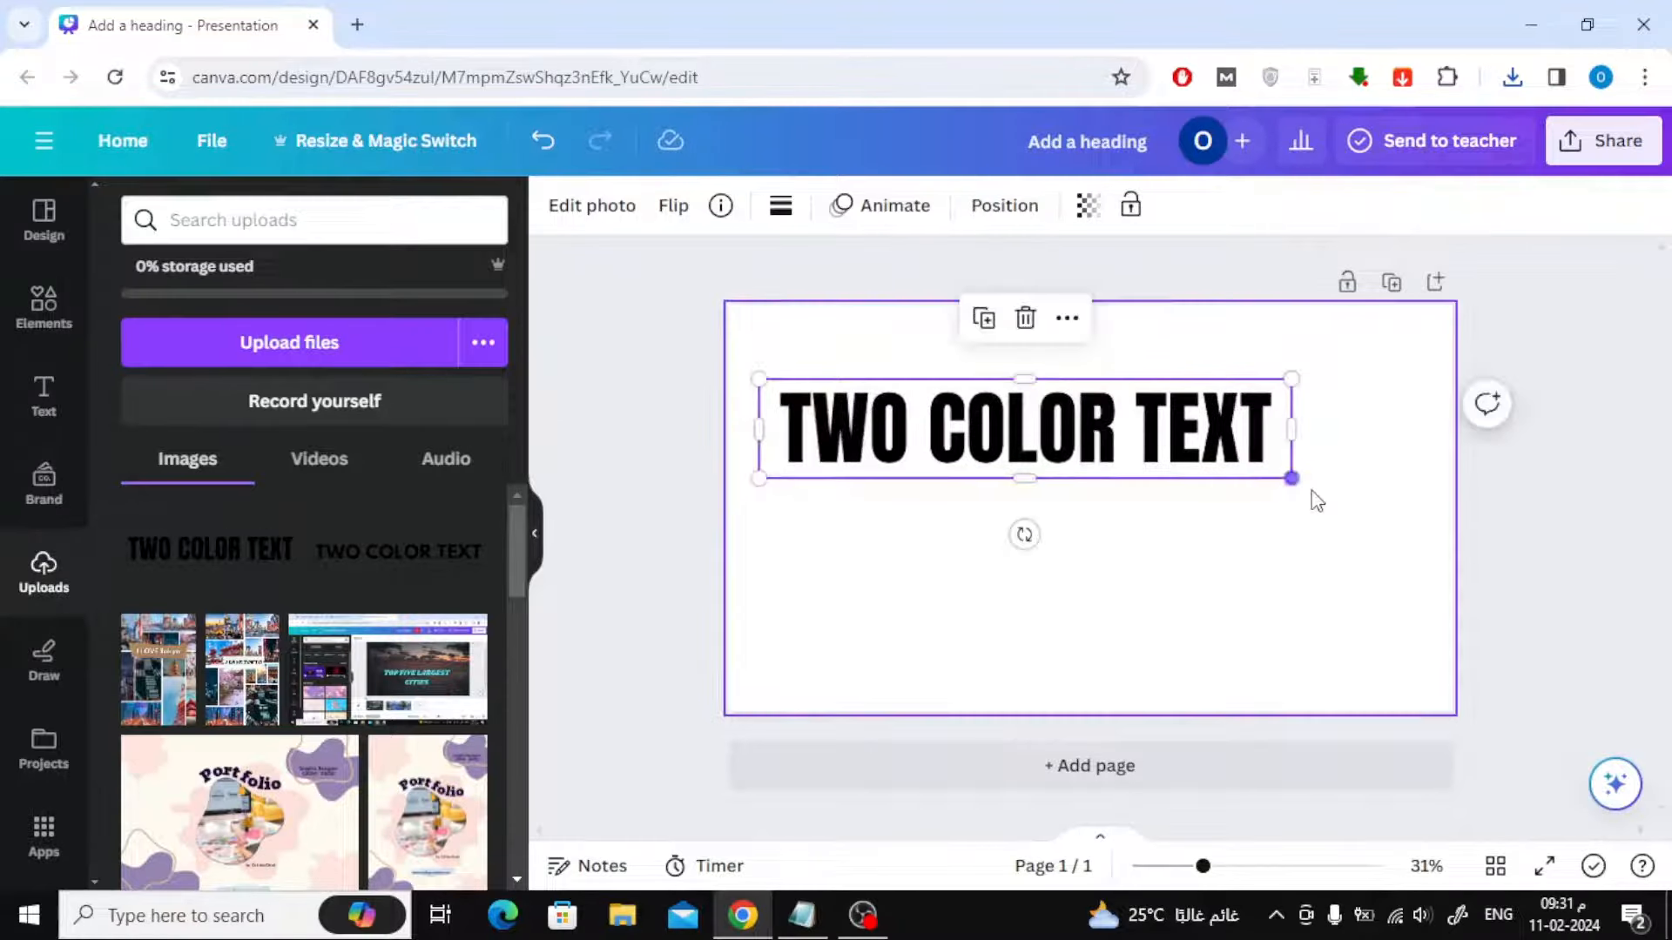
pyautogui.moveTo(1290, 477); pyautogui.dragTo(1398, 498)
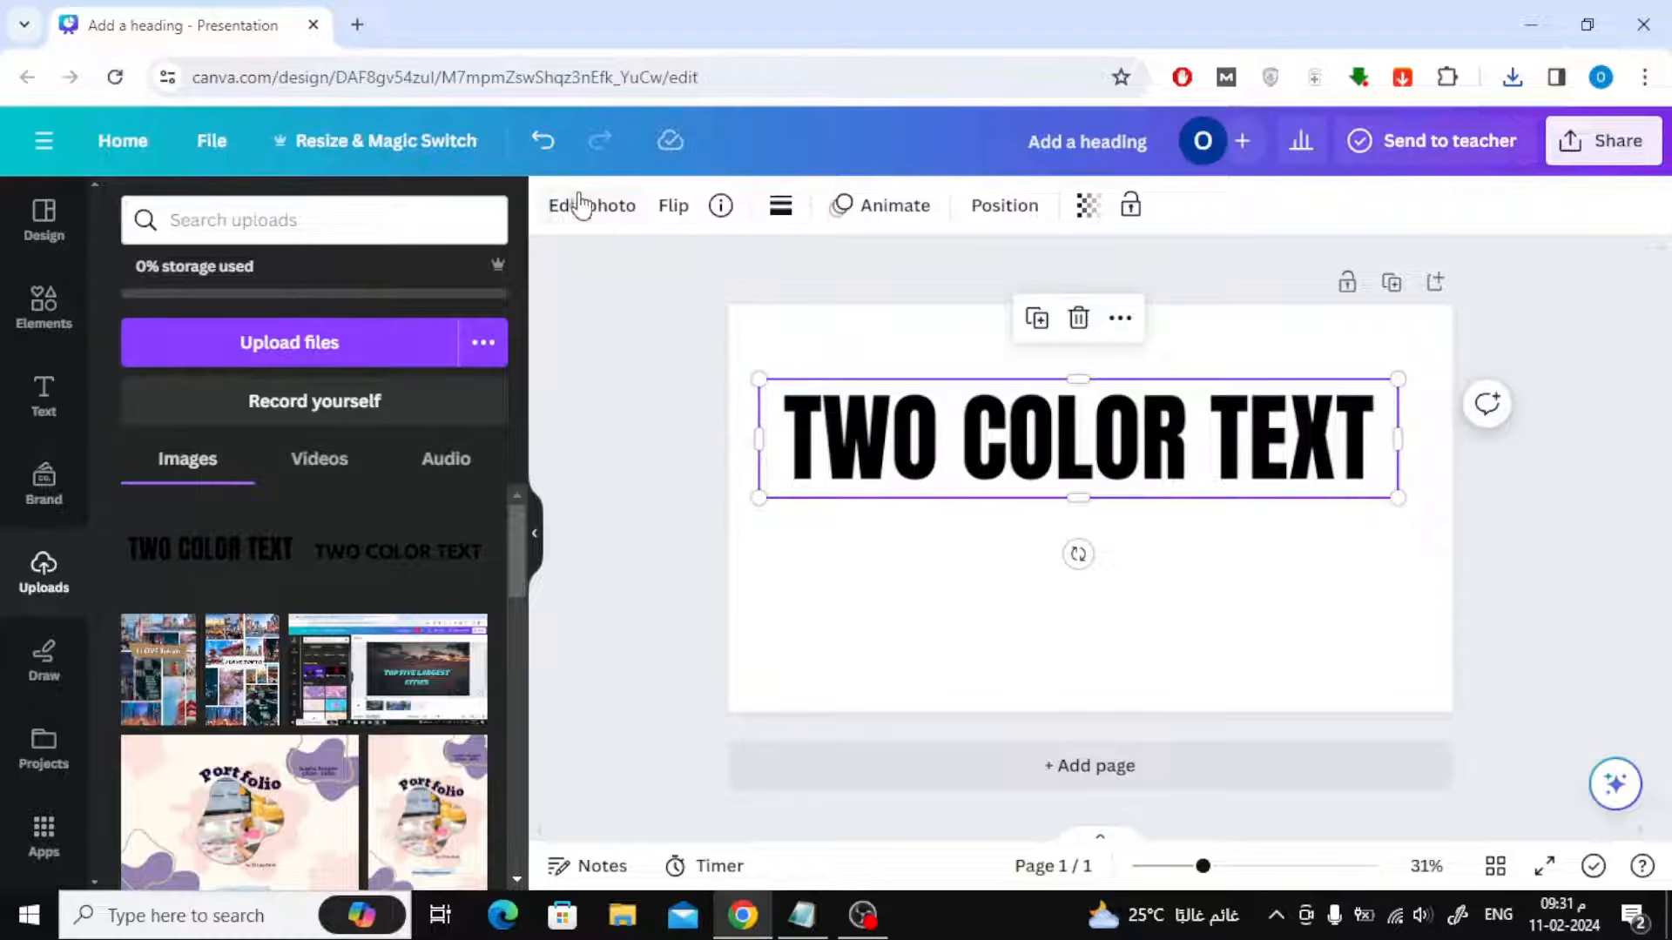
# Apply the red Amber duotone to the heading image and duplicate it
pyautogui.click(590, 205)
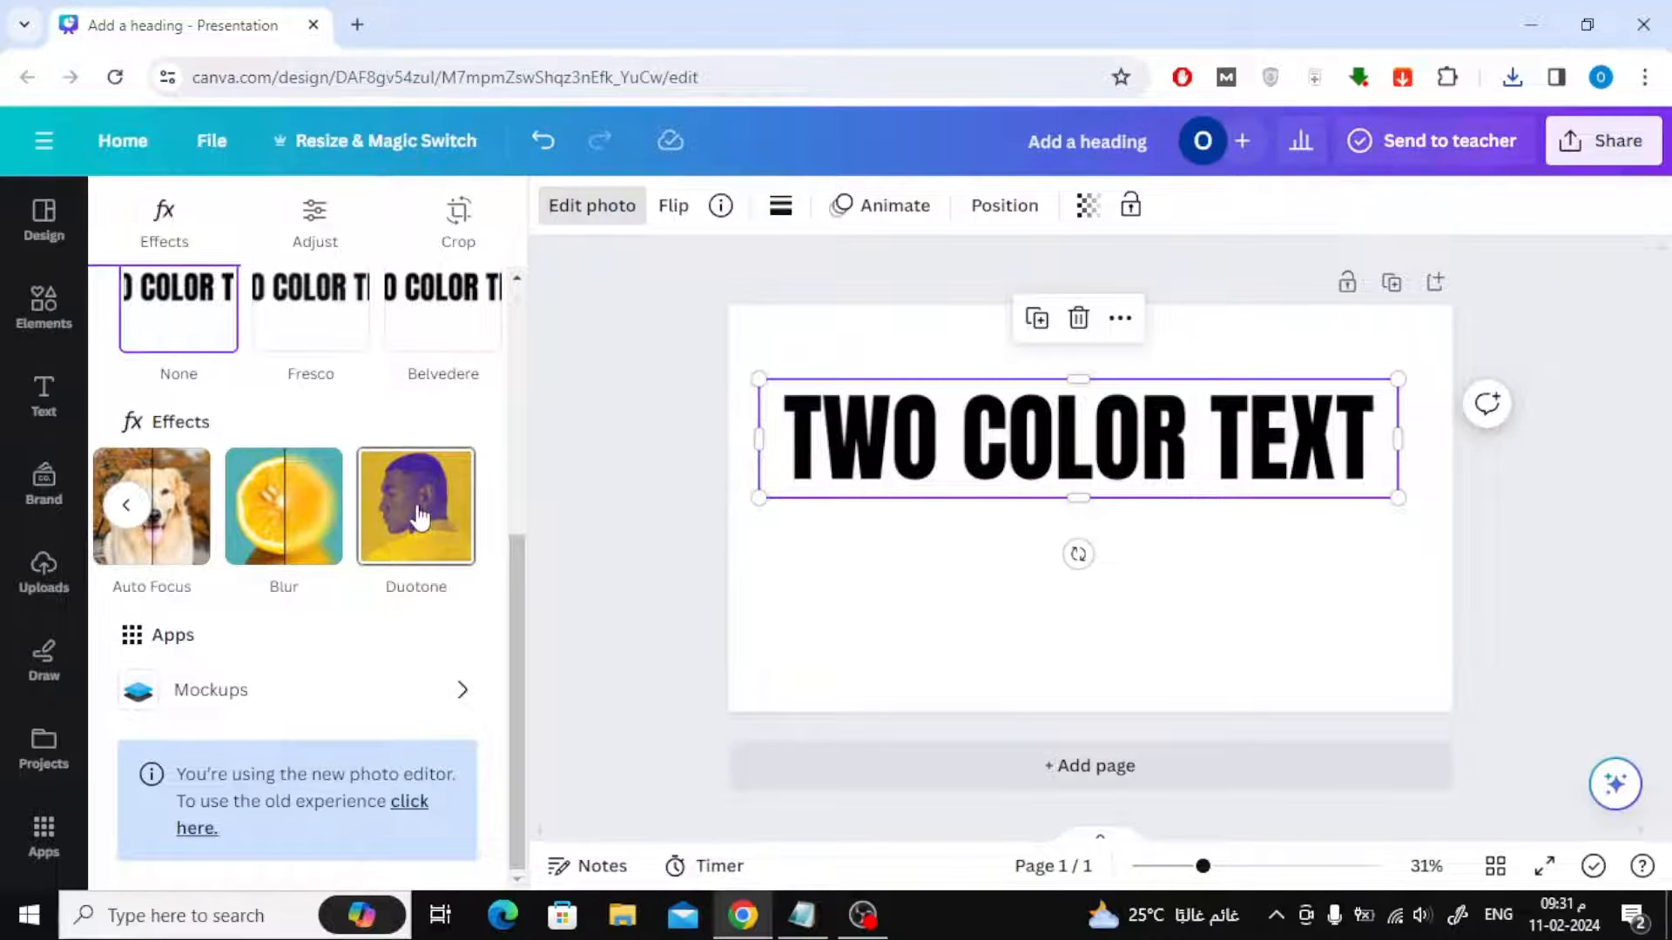
pyautogui.click(415, 506)
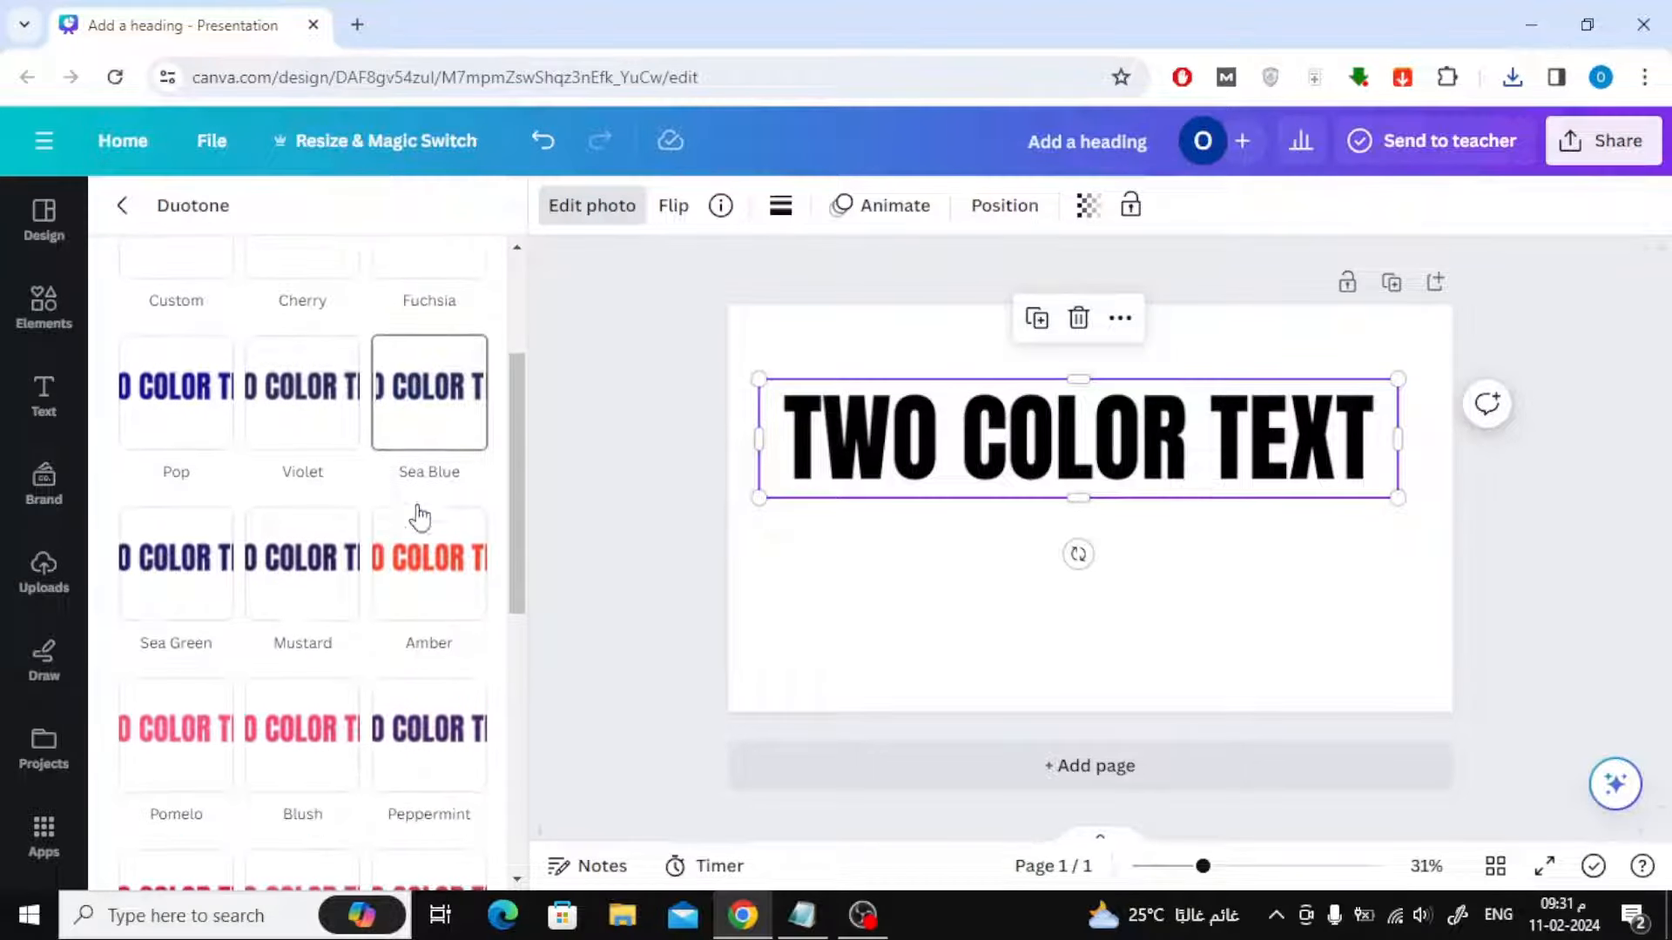
pyautogui.click(429, 562)
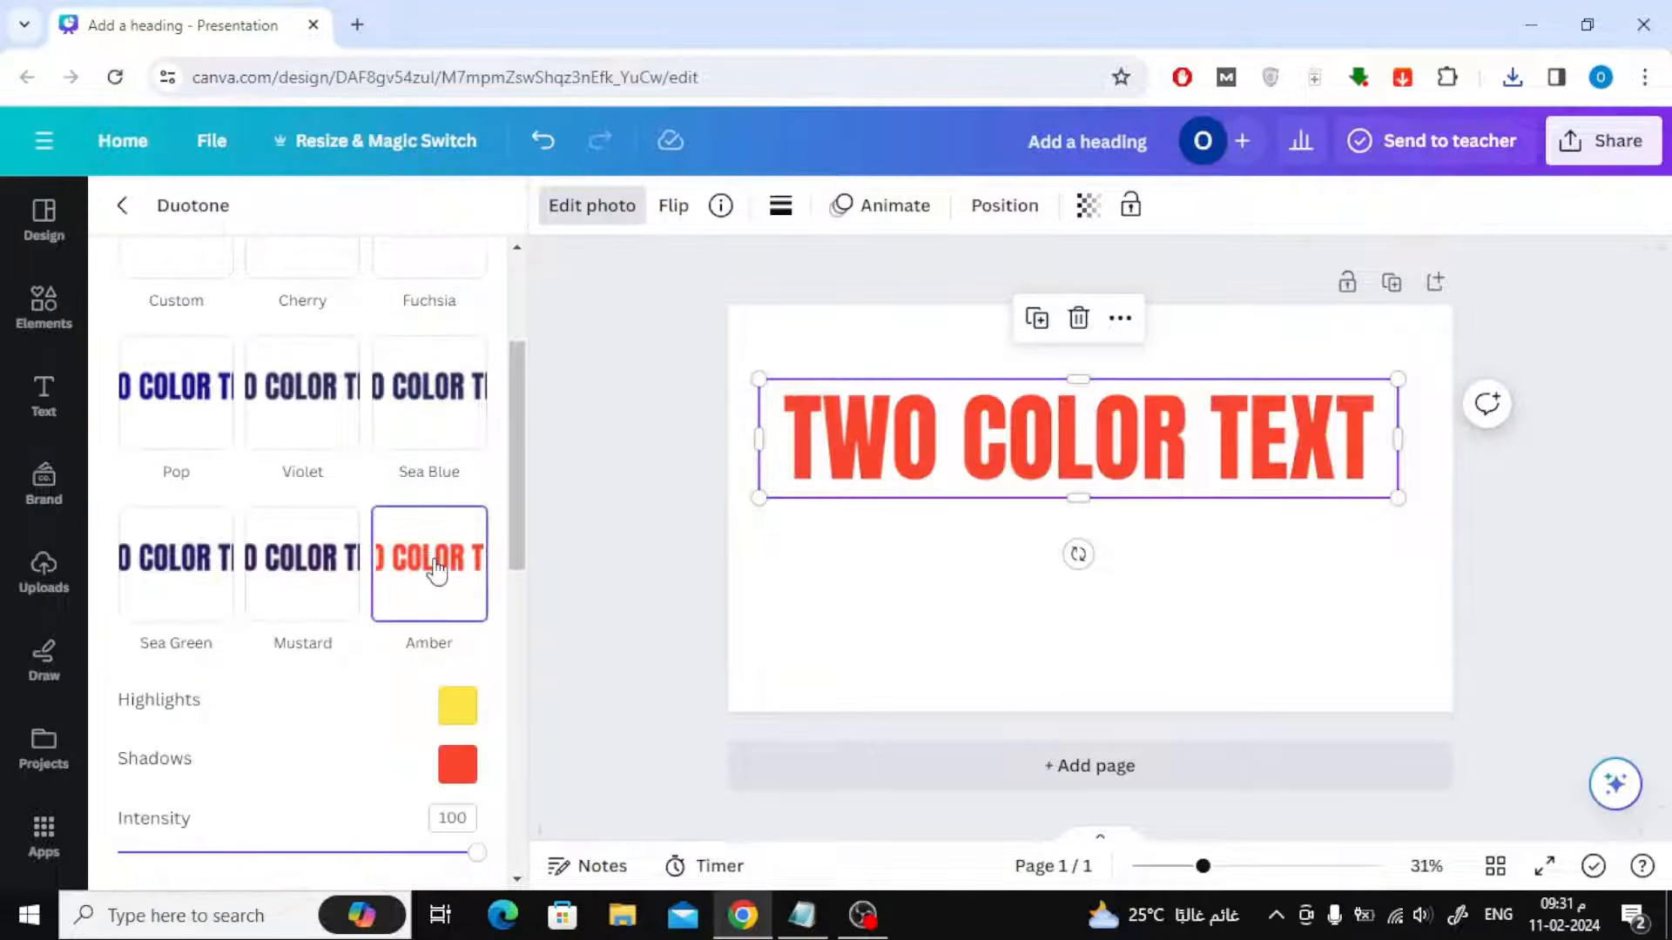
pyautogui.scroll(-3)
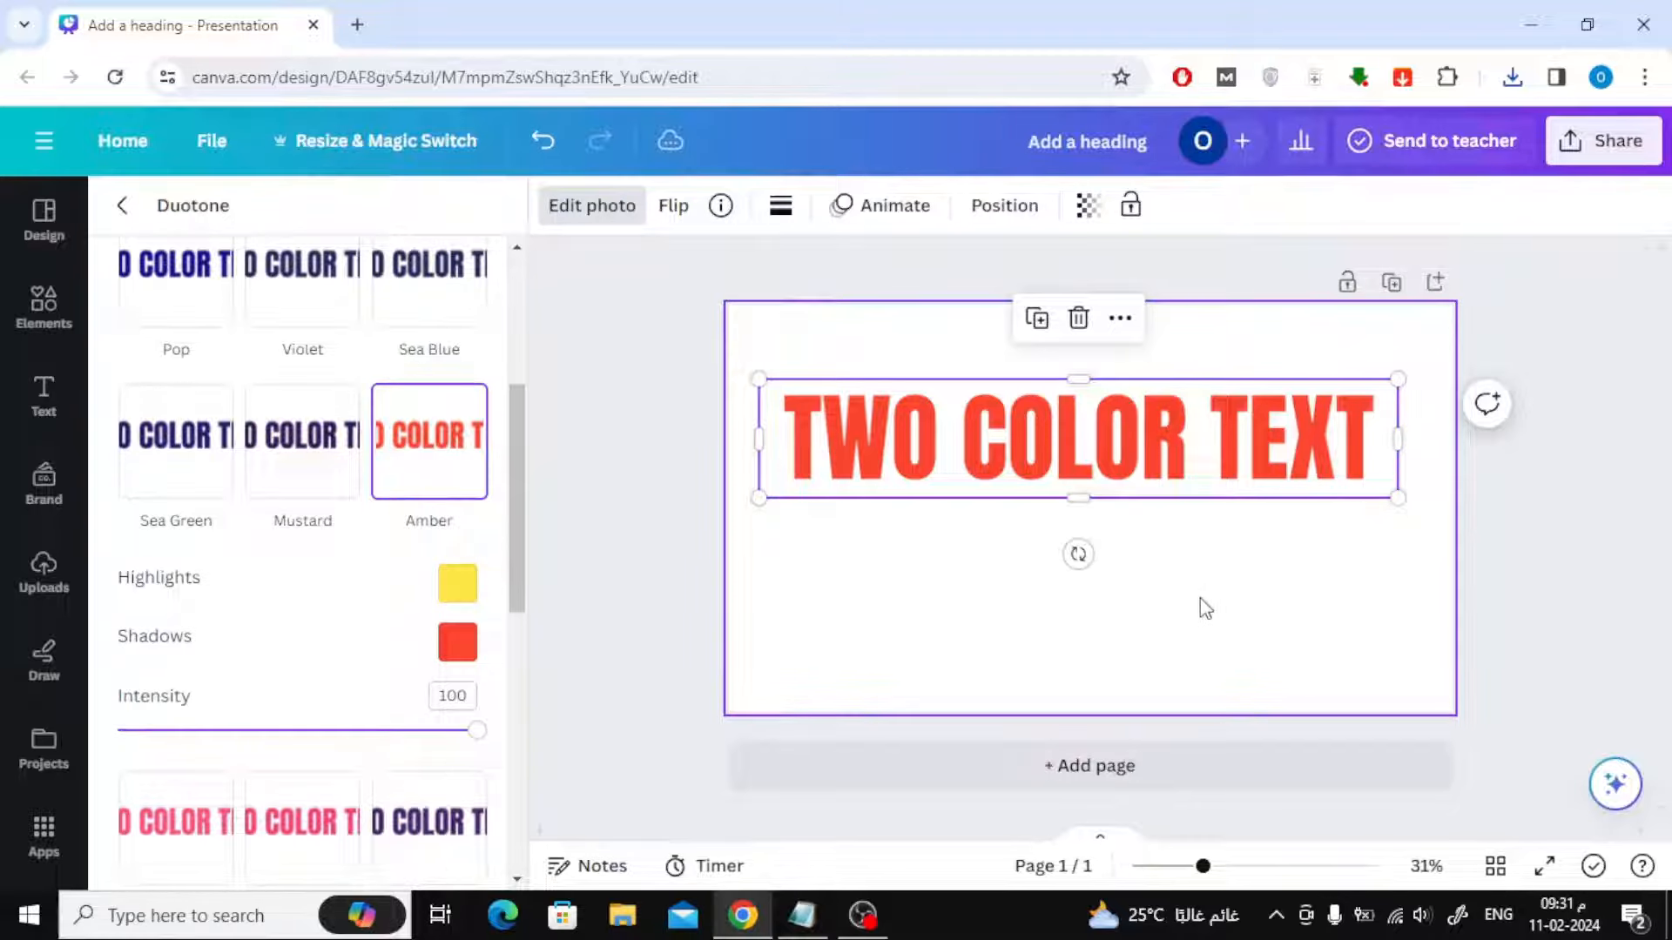
pyautogui.click(42, 573)
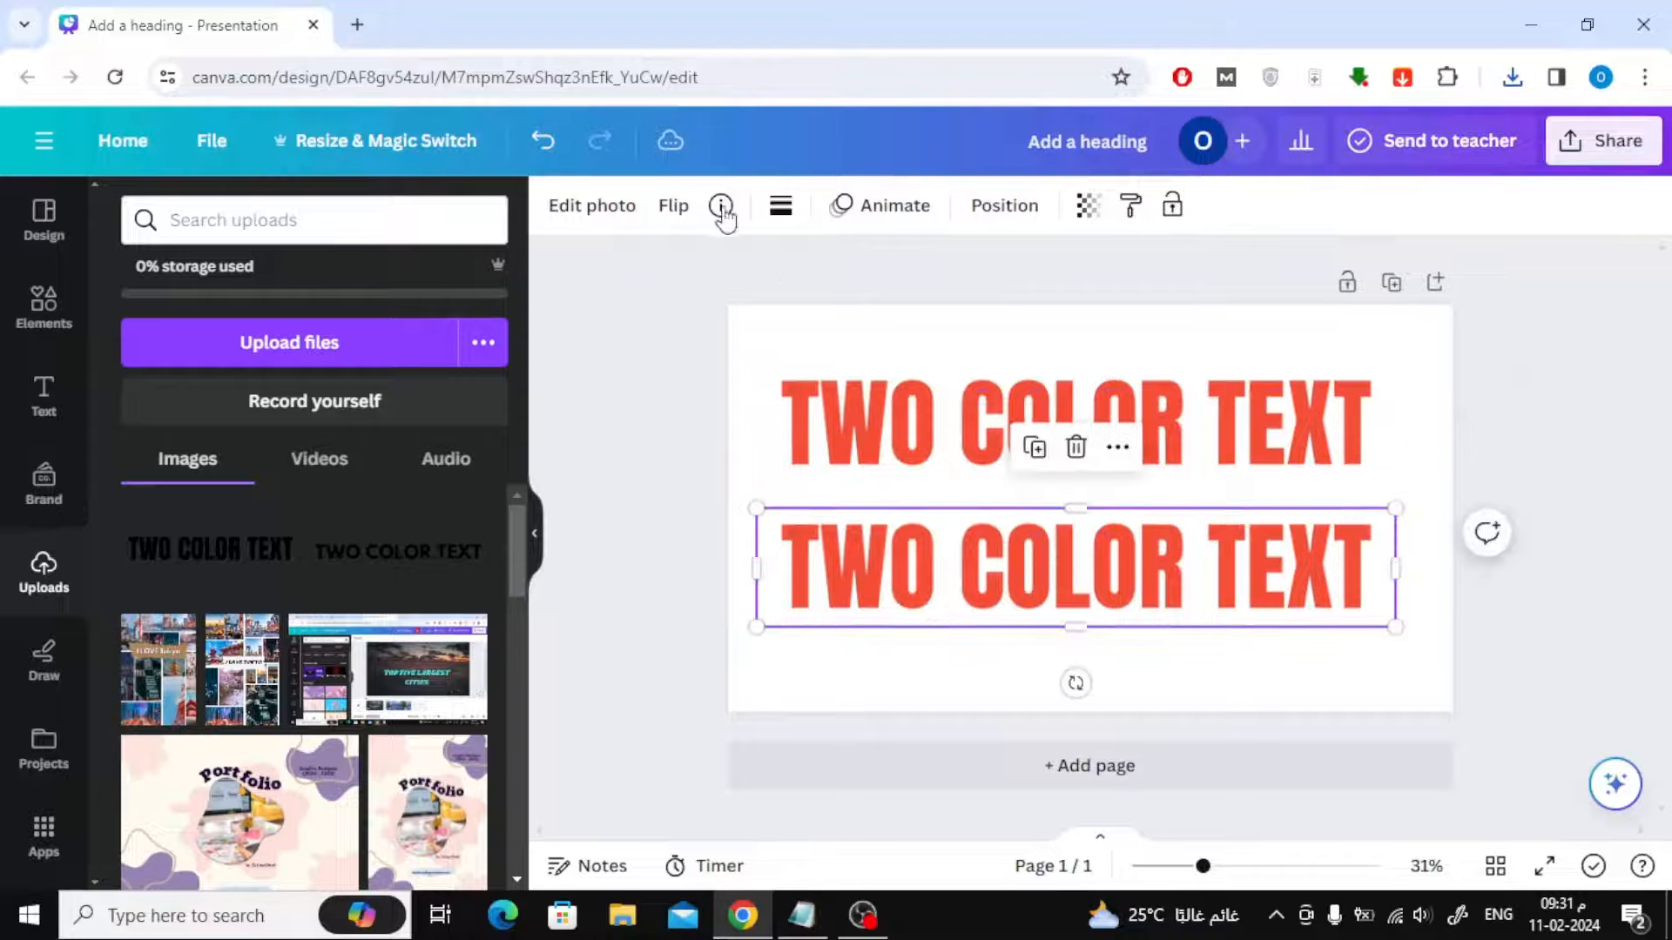
# Set the copy's duotone Shadows colour to yellow #FFEB37 and keep it over the red heading
pyautogui.click(591, 206)
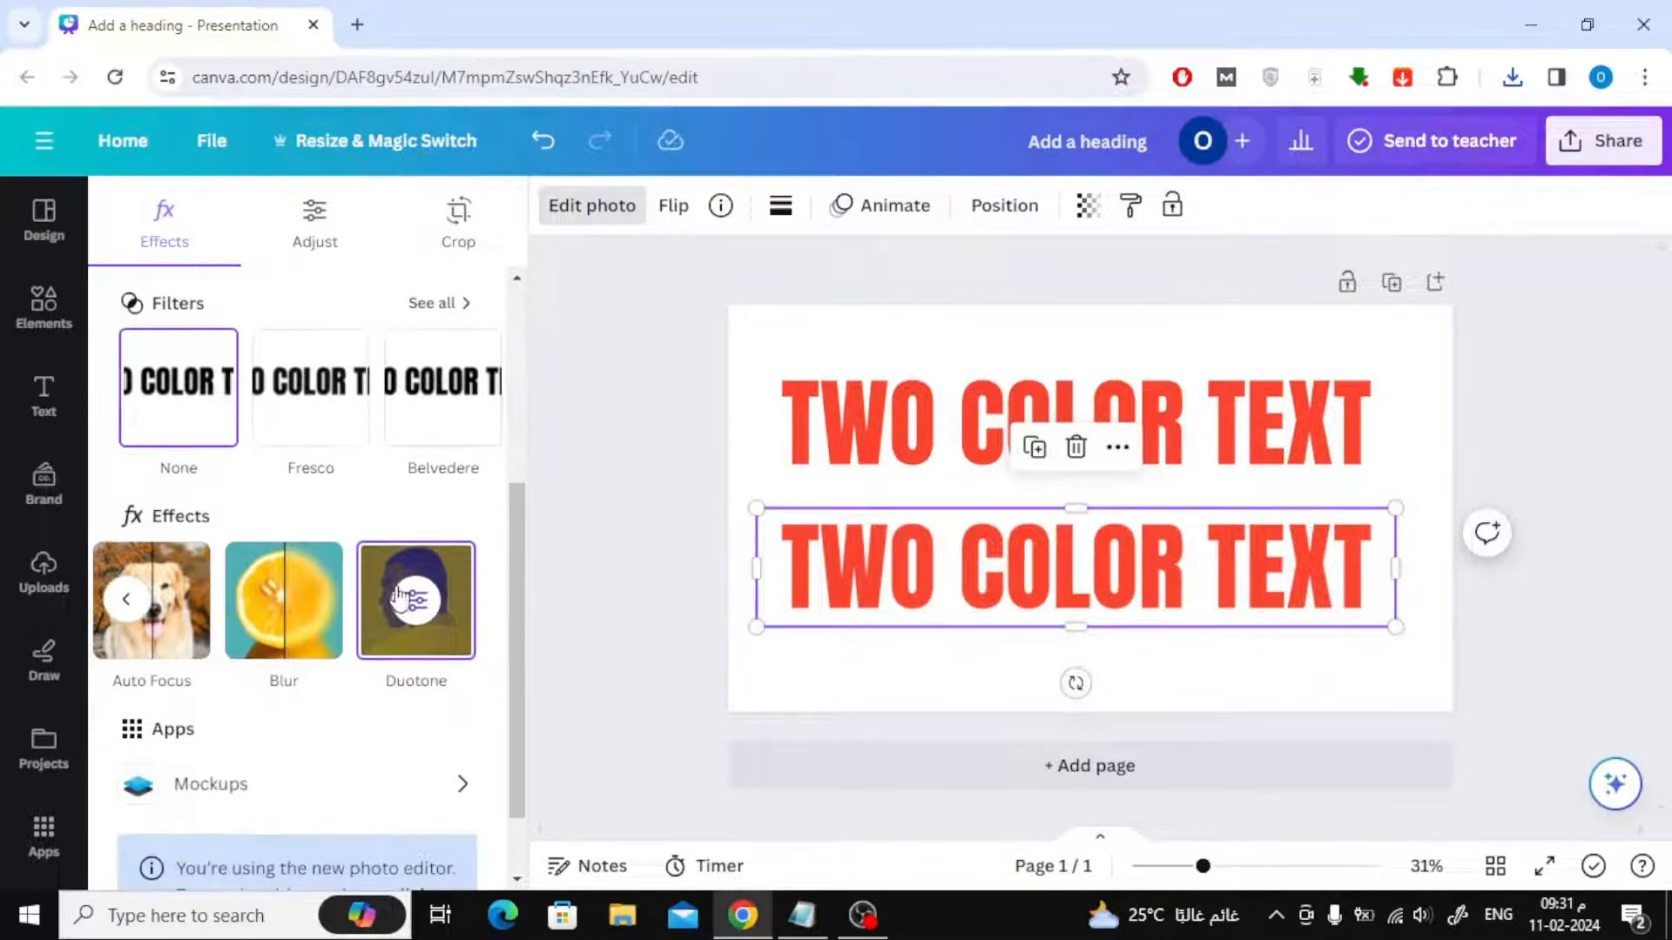
pyautogui.click(414, 599)
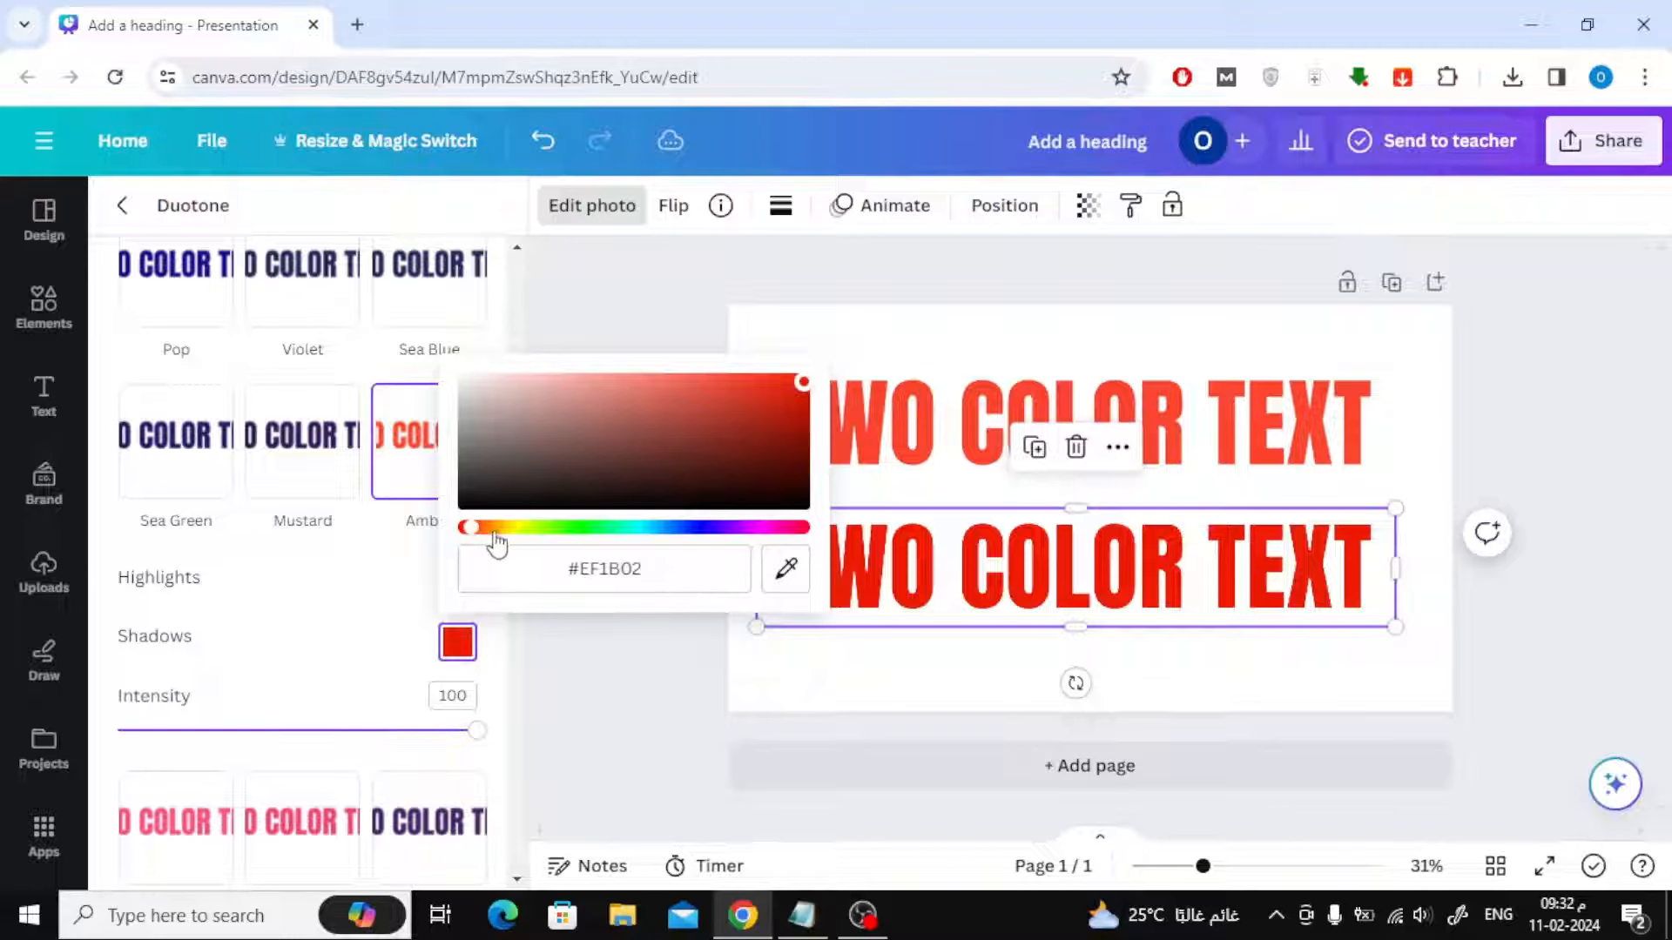
pyautogui.moveTo(477, 526); pyautogui.dragTo(512, 526)
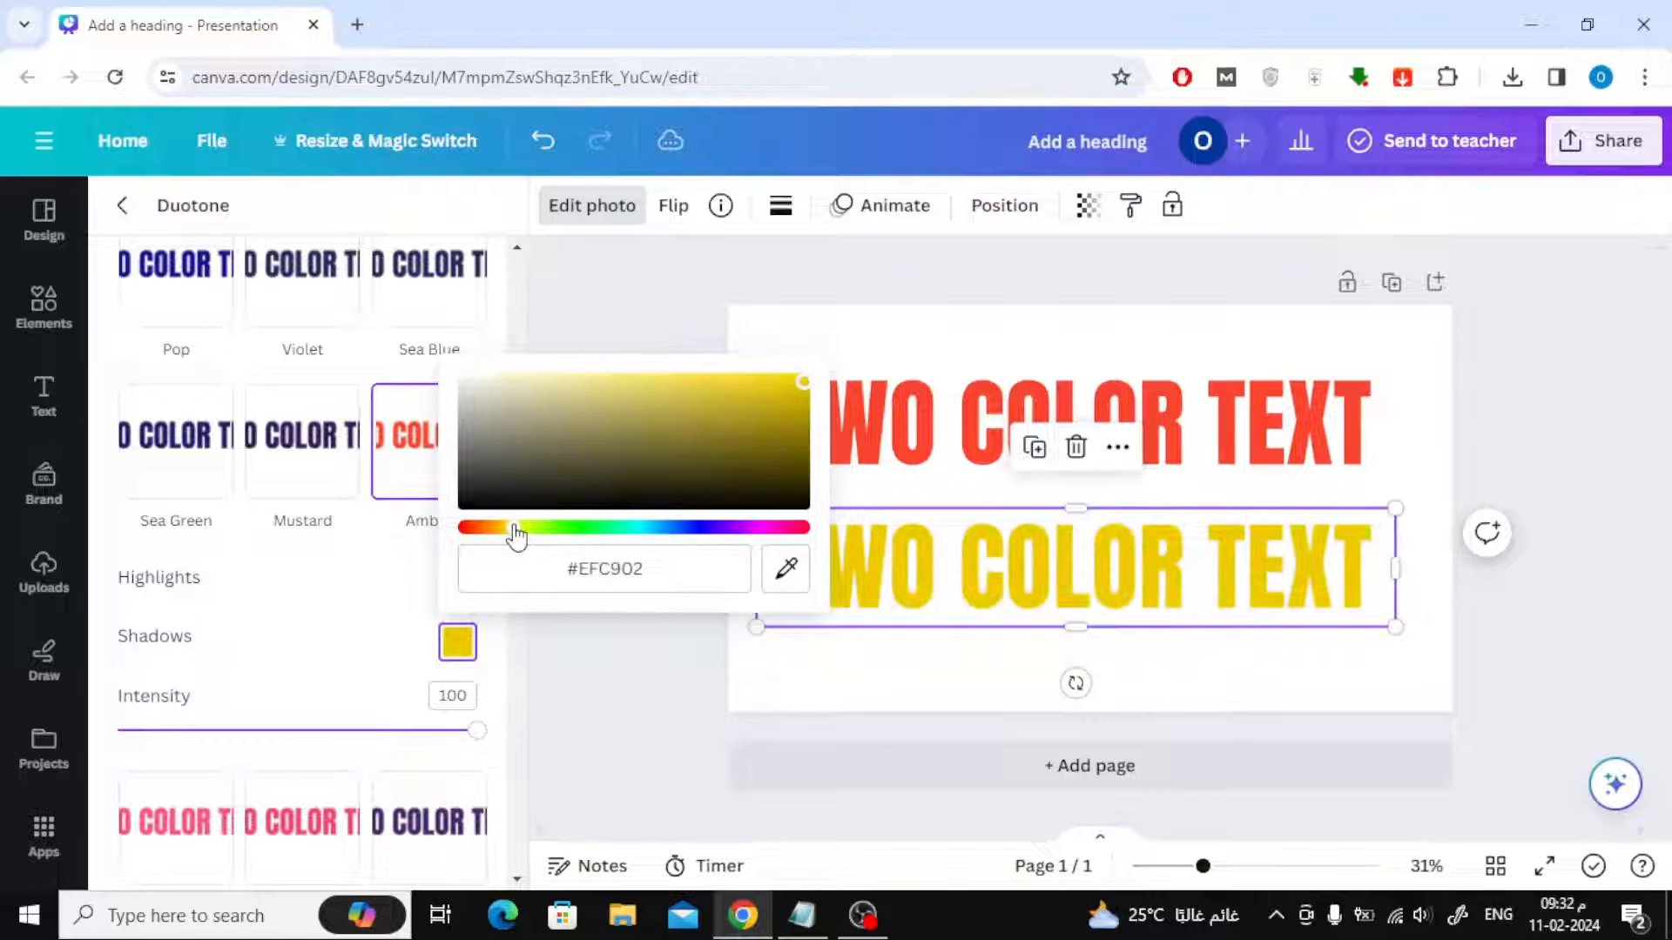
pyautogui.click(735, 414)
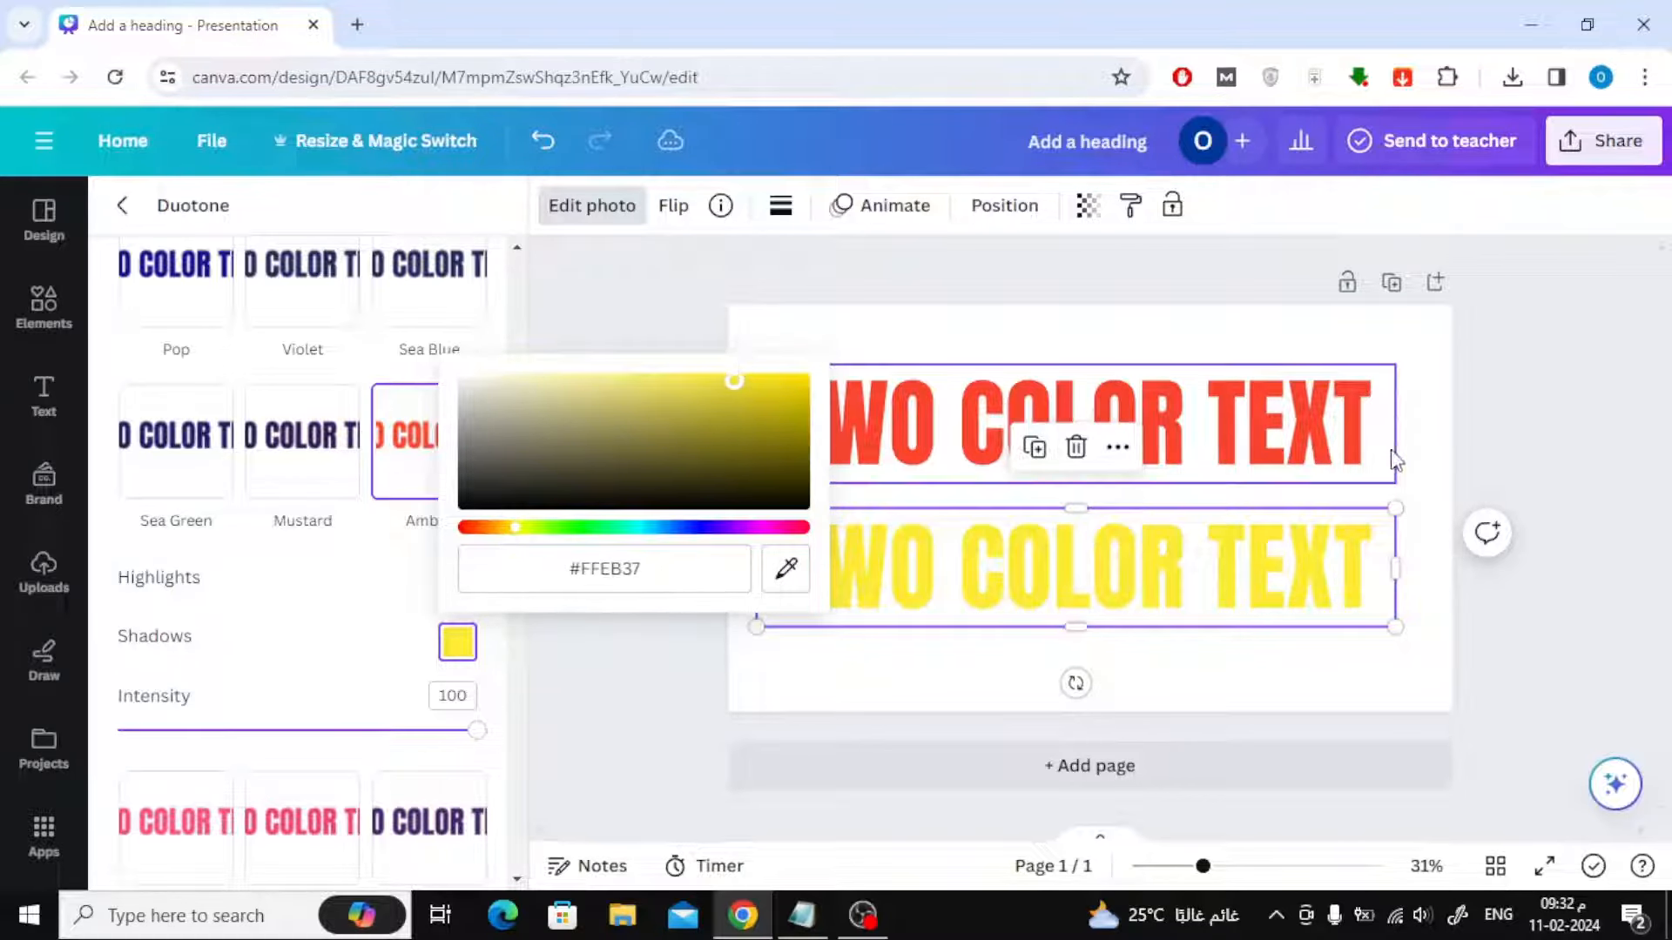
pyautogui.click(42, 571)
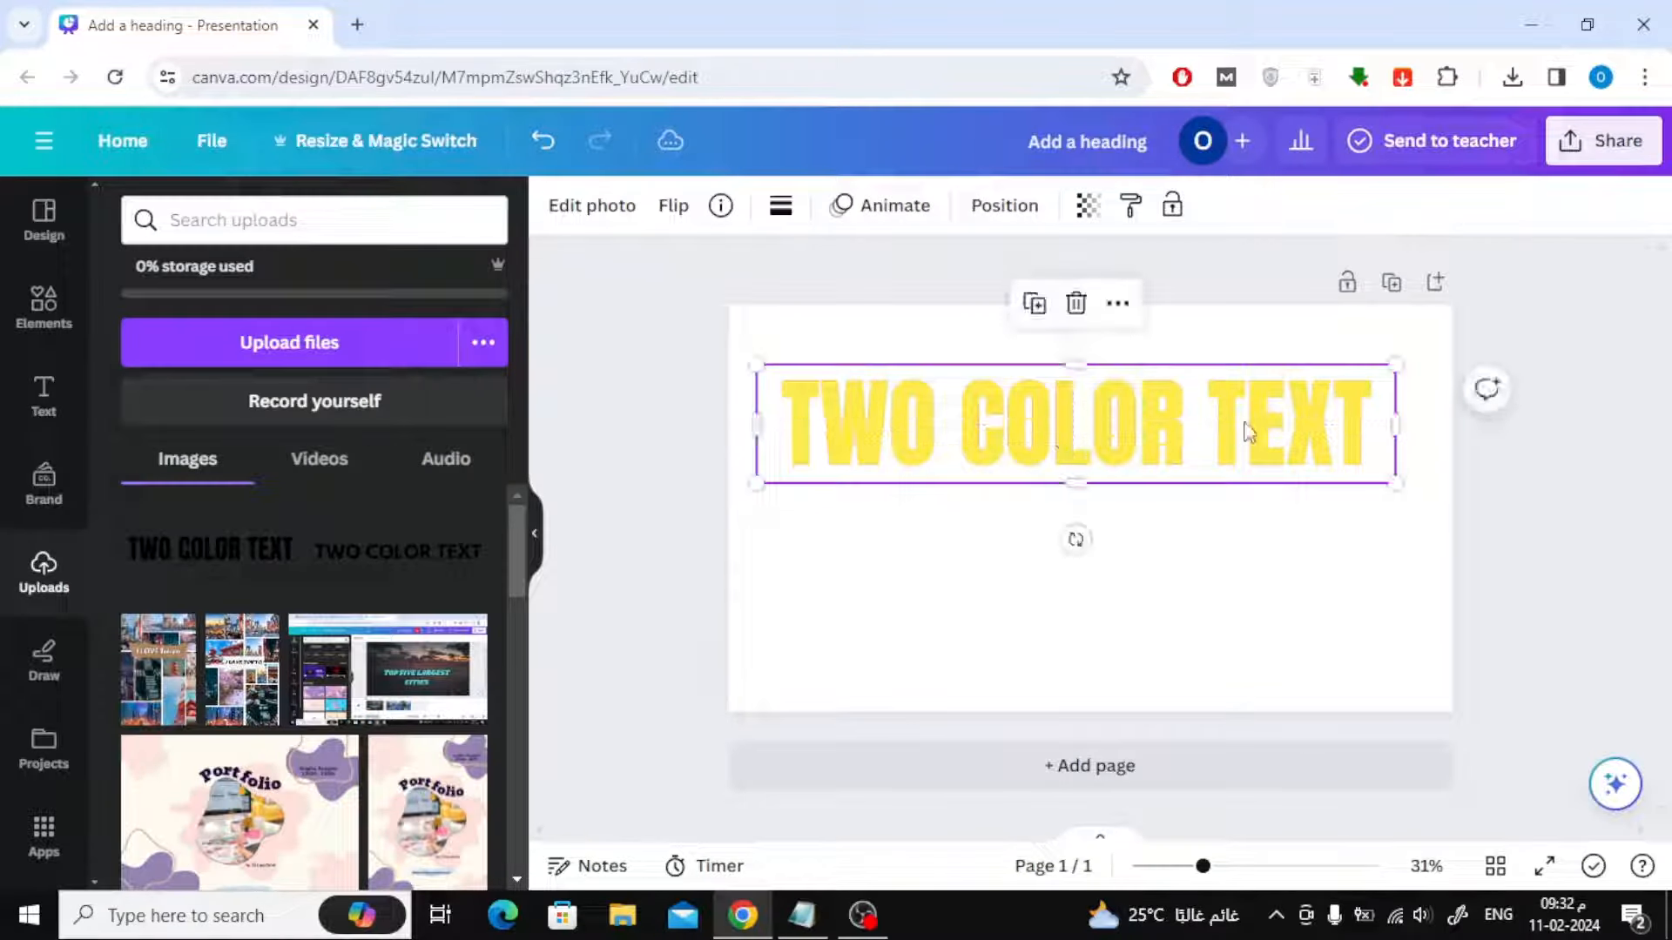
# Crop the yellow copy to the top half of TWO COLOR so those letters split yellow over red
pyautogui.moveTo(1393, 424); pyautogui.dragTo(1074, 425)
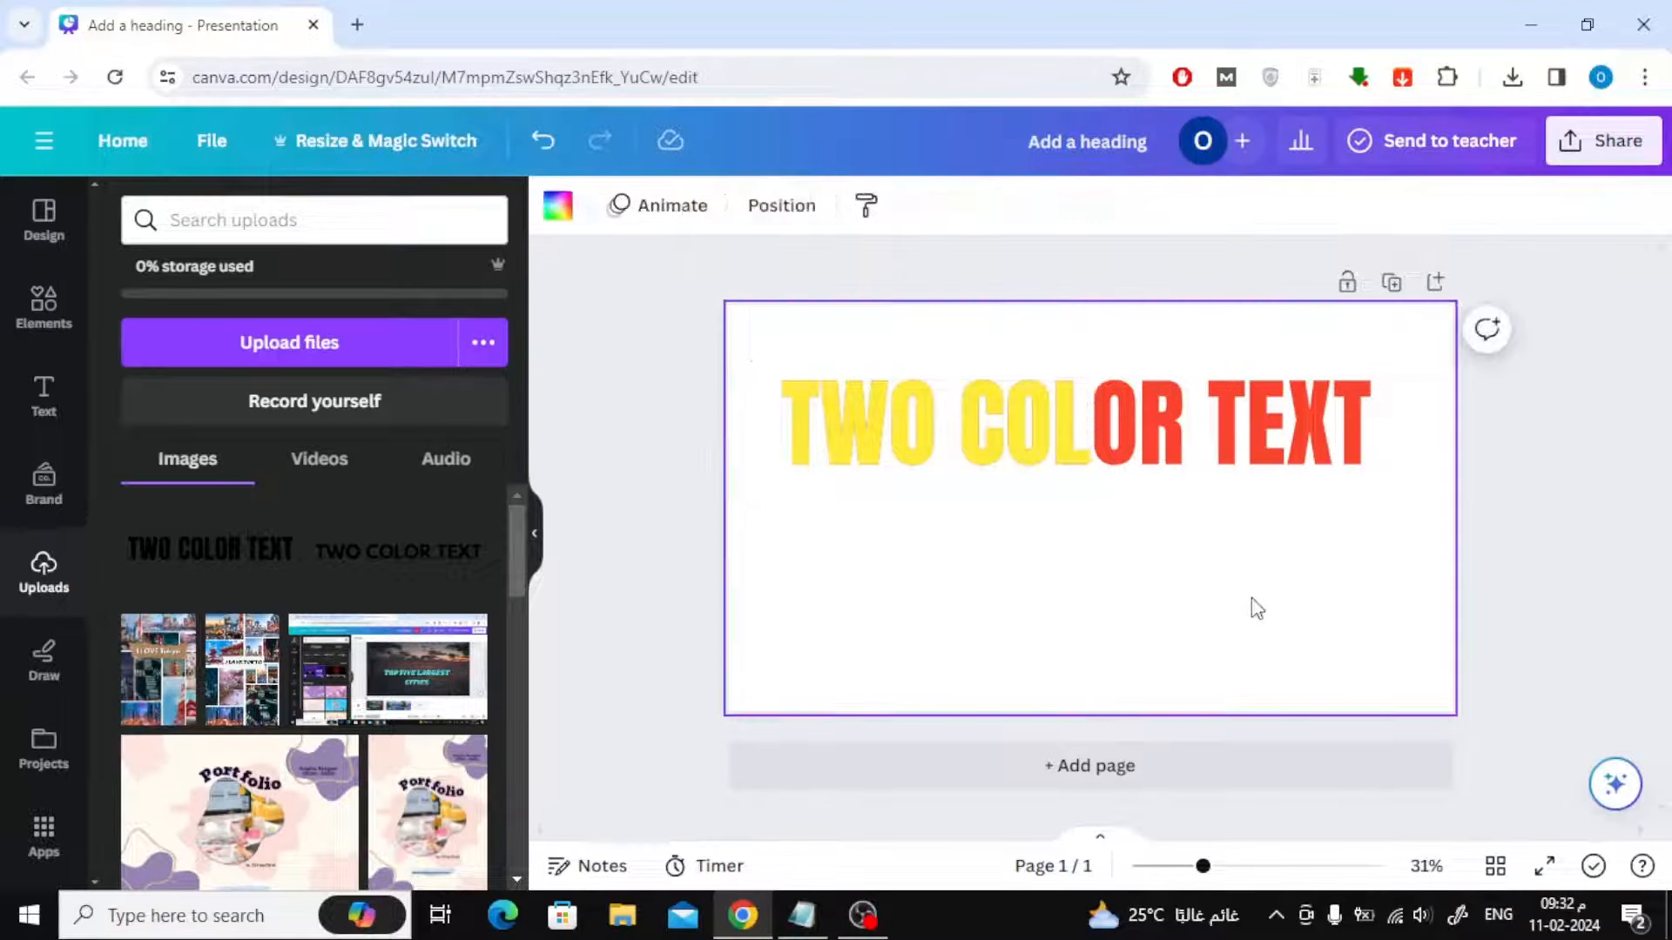
pyautogui.click(928, 422)
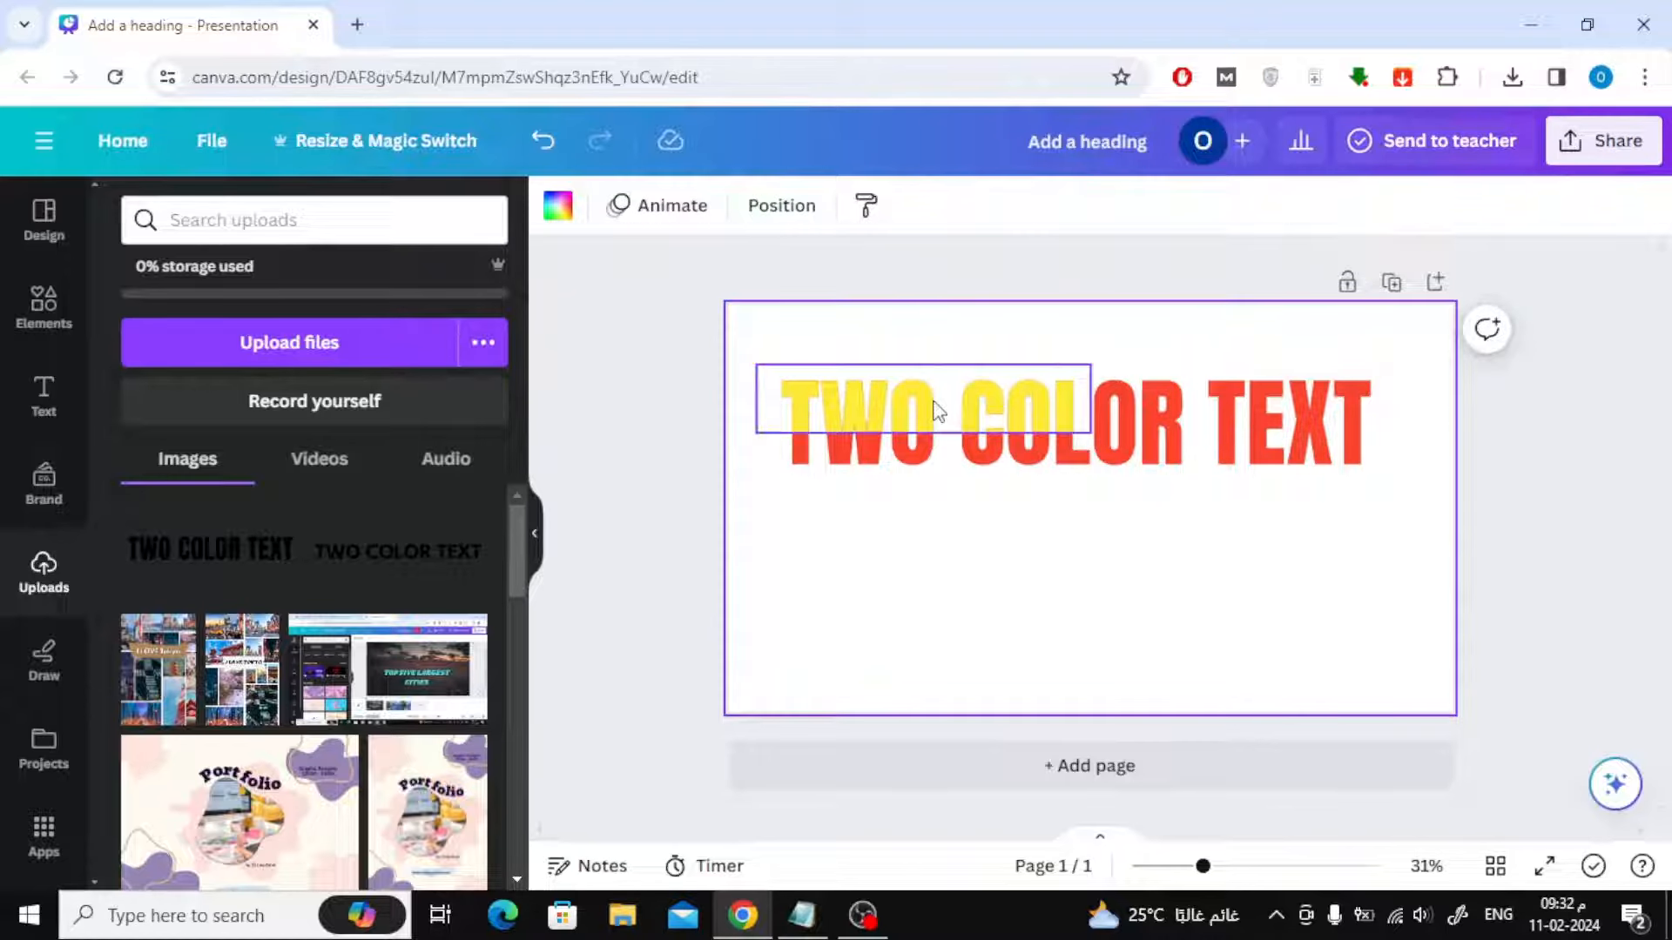
pyautogui.click(923, 416)
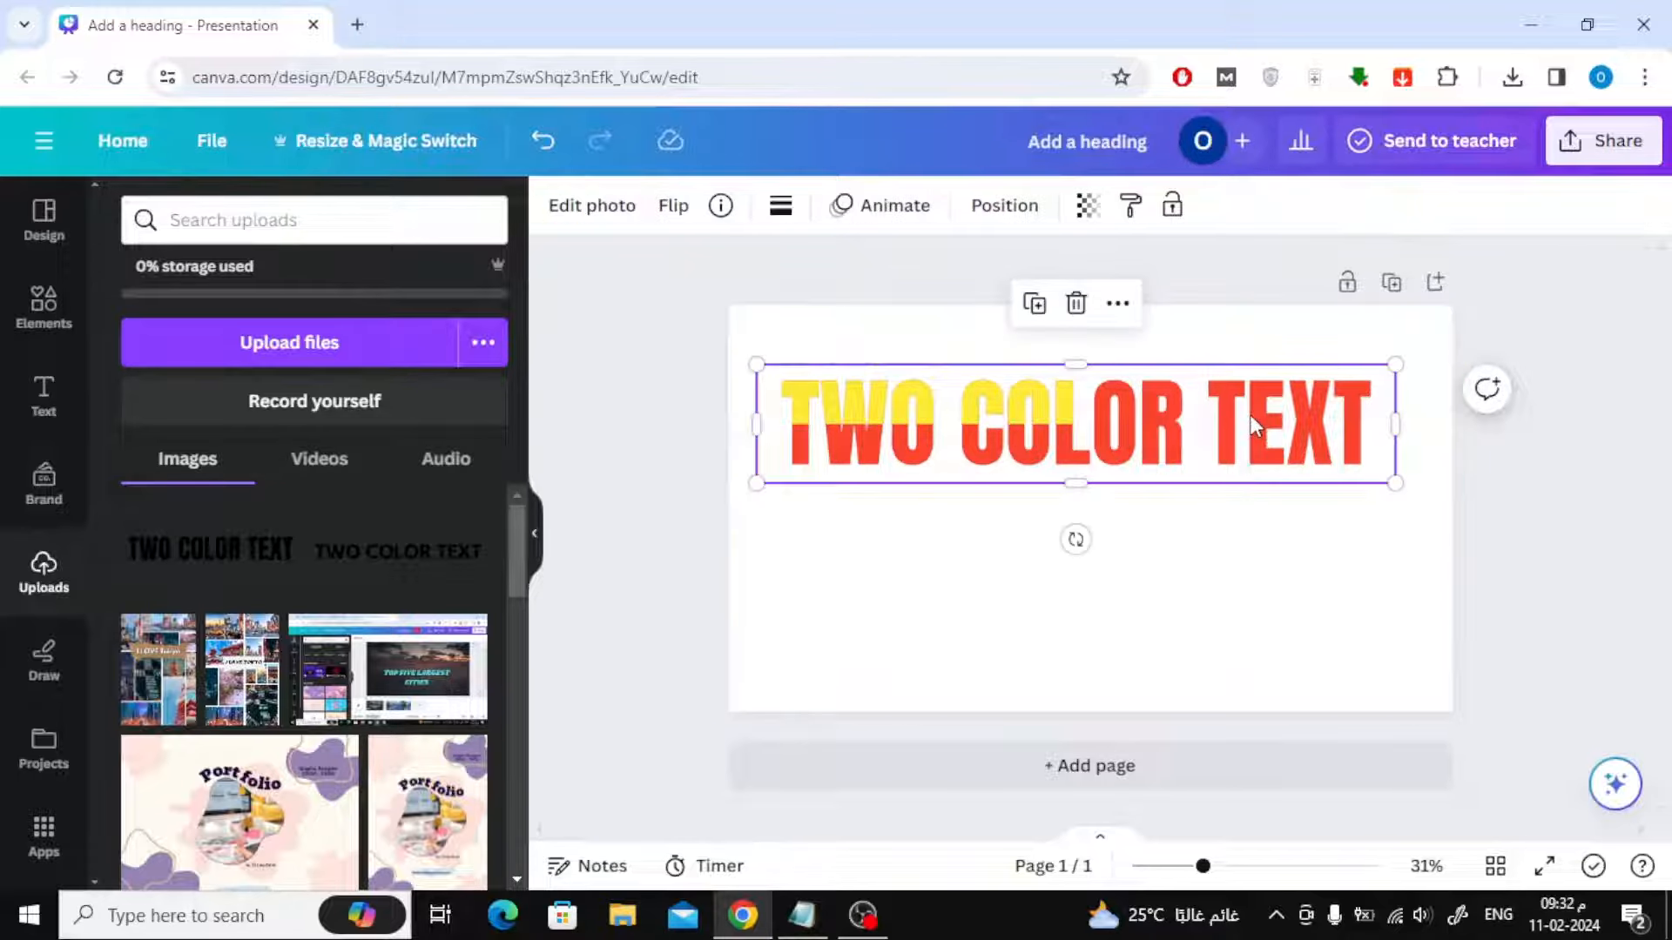
pyautogui.moveTo(1394, 423); pyautogui.dragTo(1165, 395)
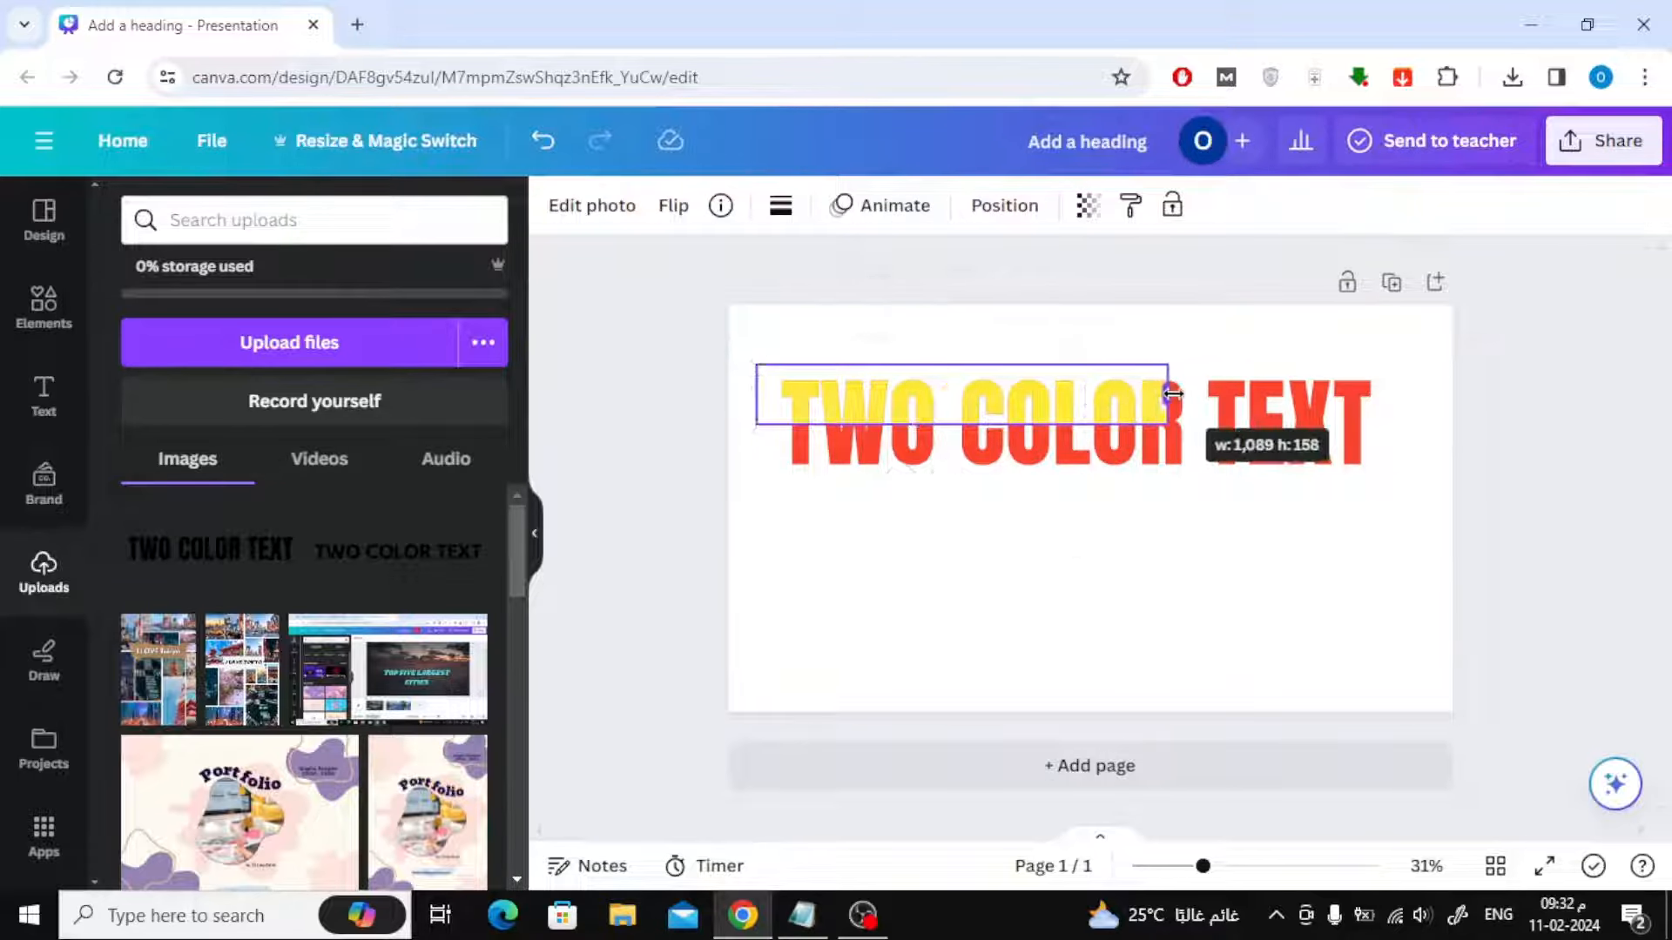
pyautogui.moveTo(1167, 395); pyautogui.dragTo(1172, 400)
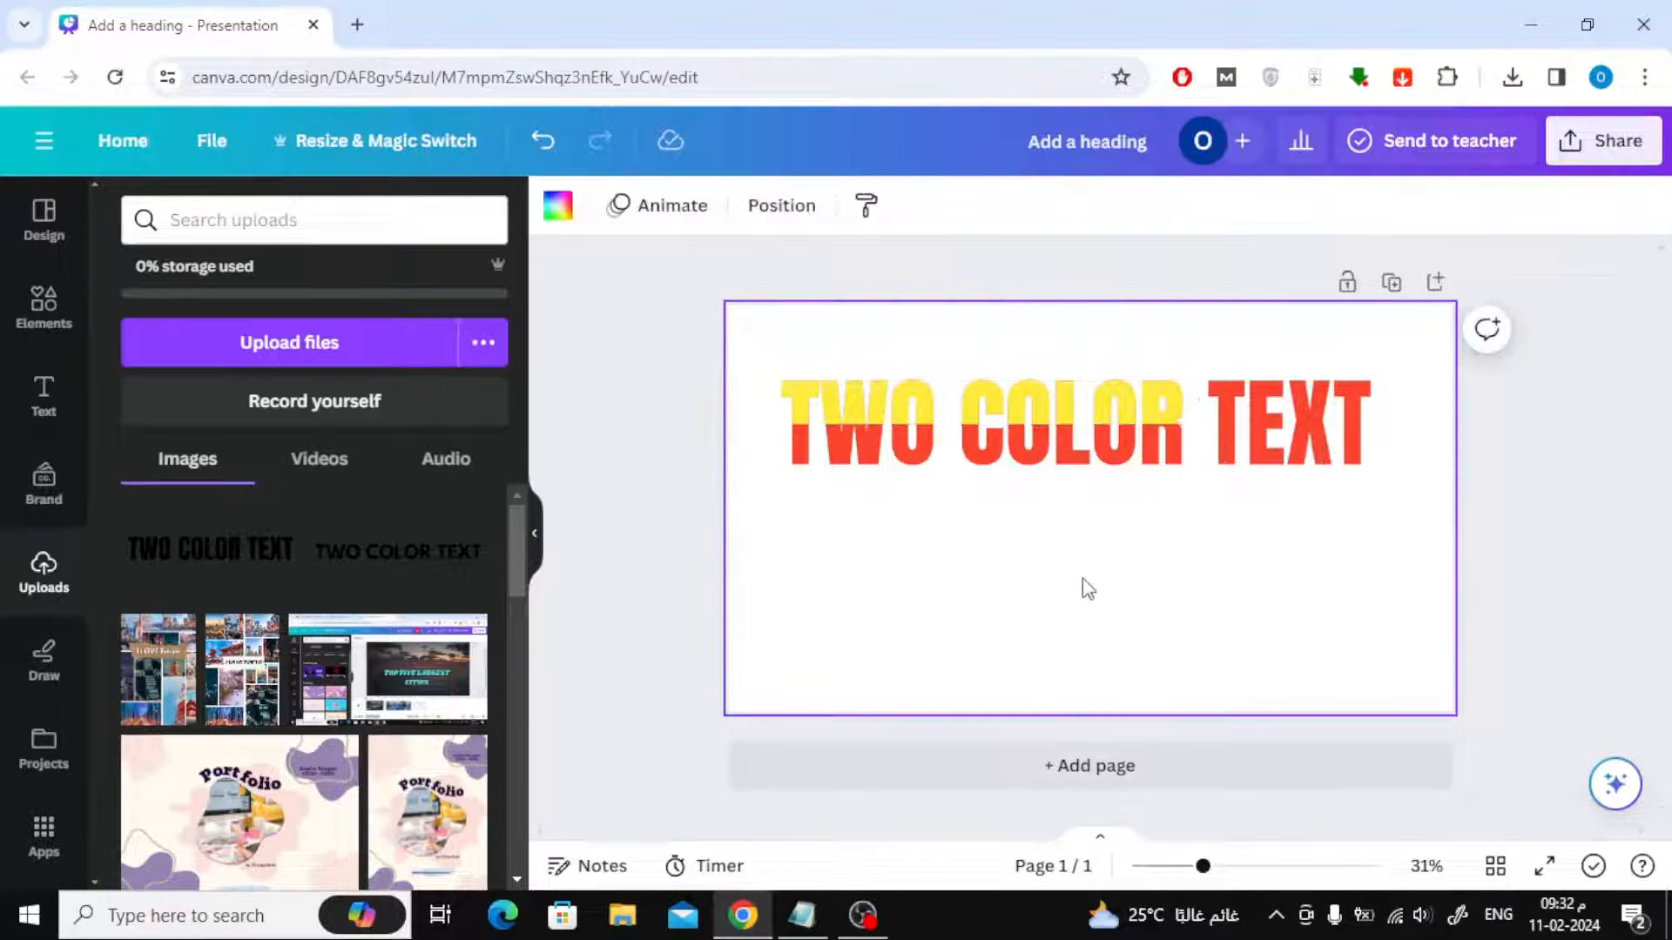
pyautogui.click(1065, 427)
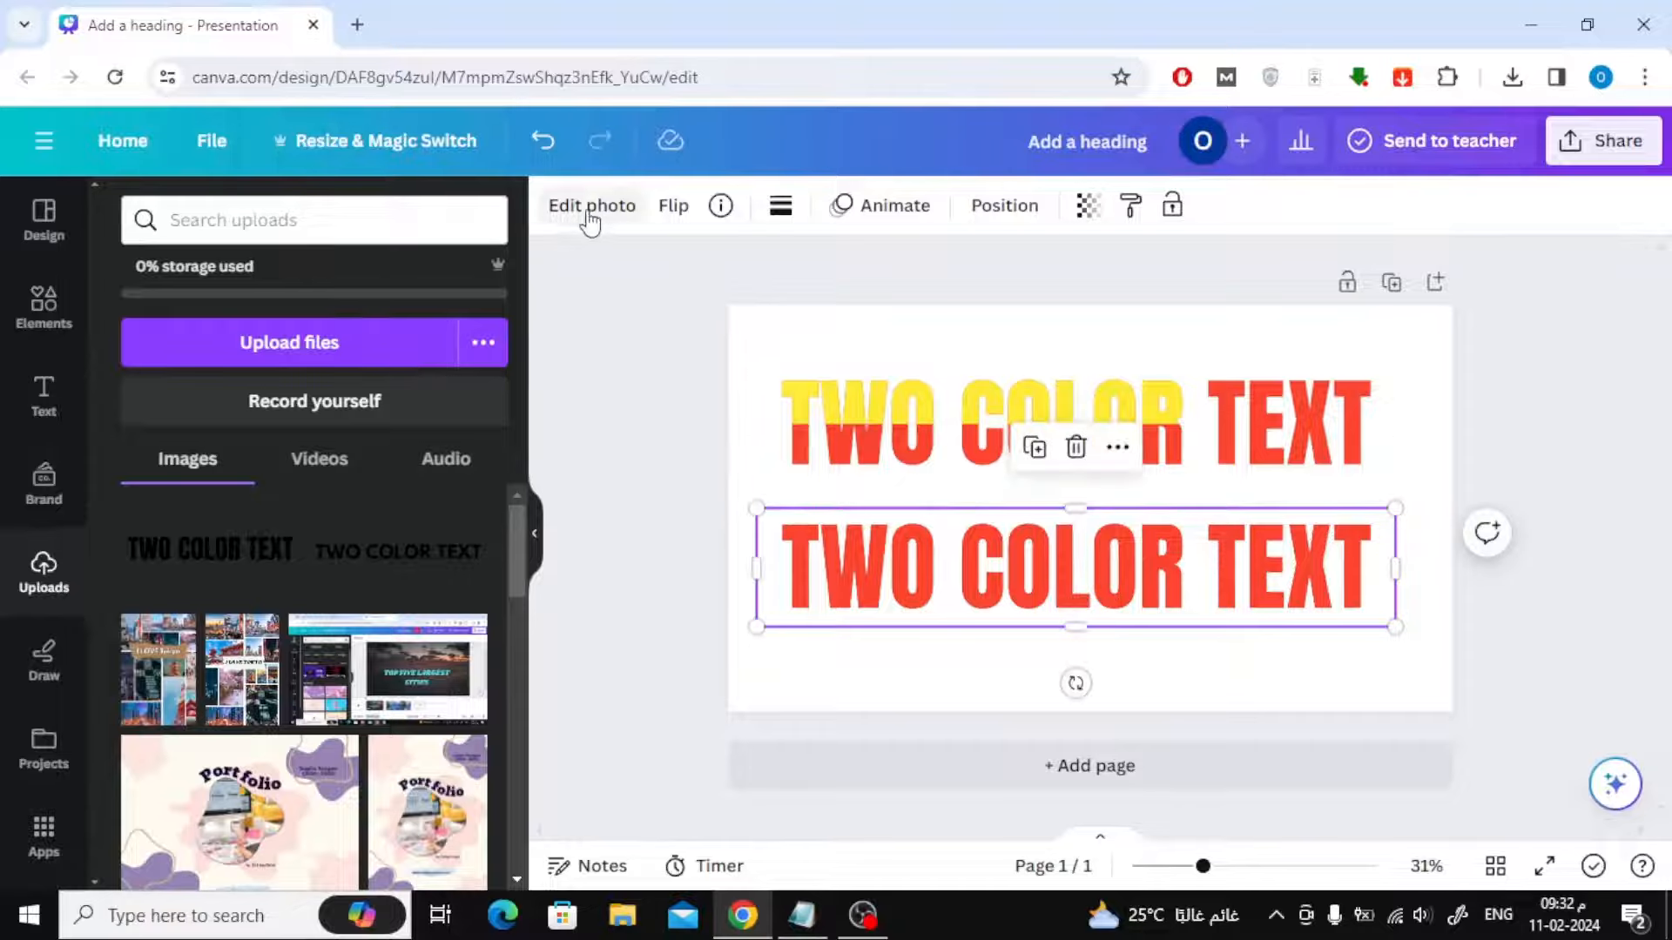
# Give the new heading copy a blue duotone Shadows colour over the existing heading
pyautogui.click(591, 206)
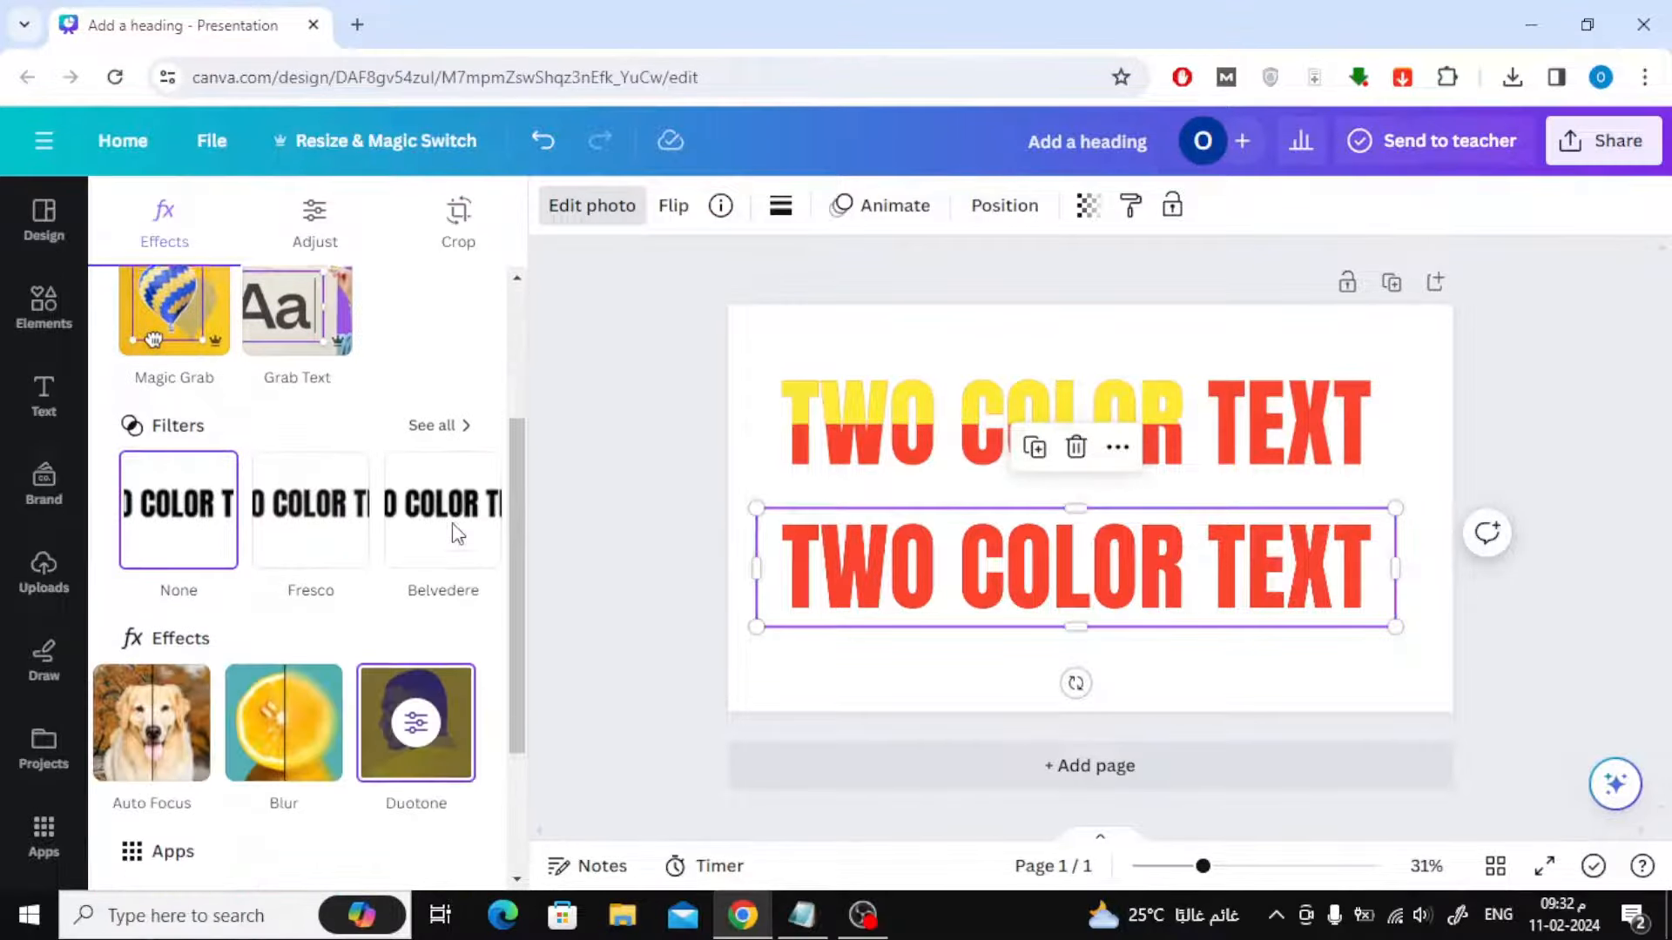
pyautogui.click(416, 721)
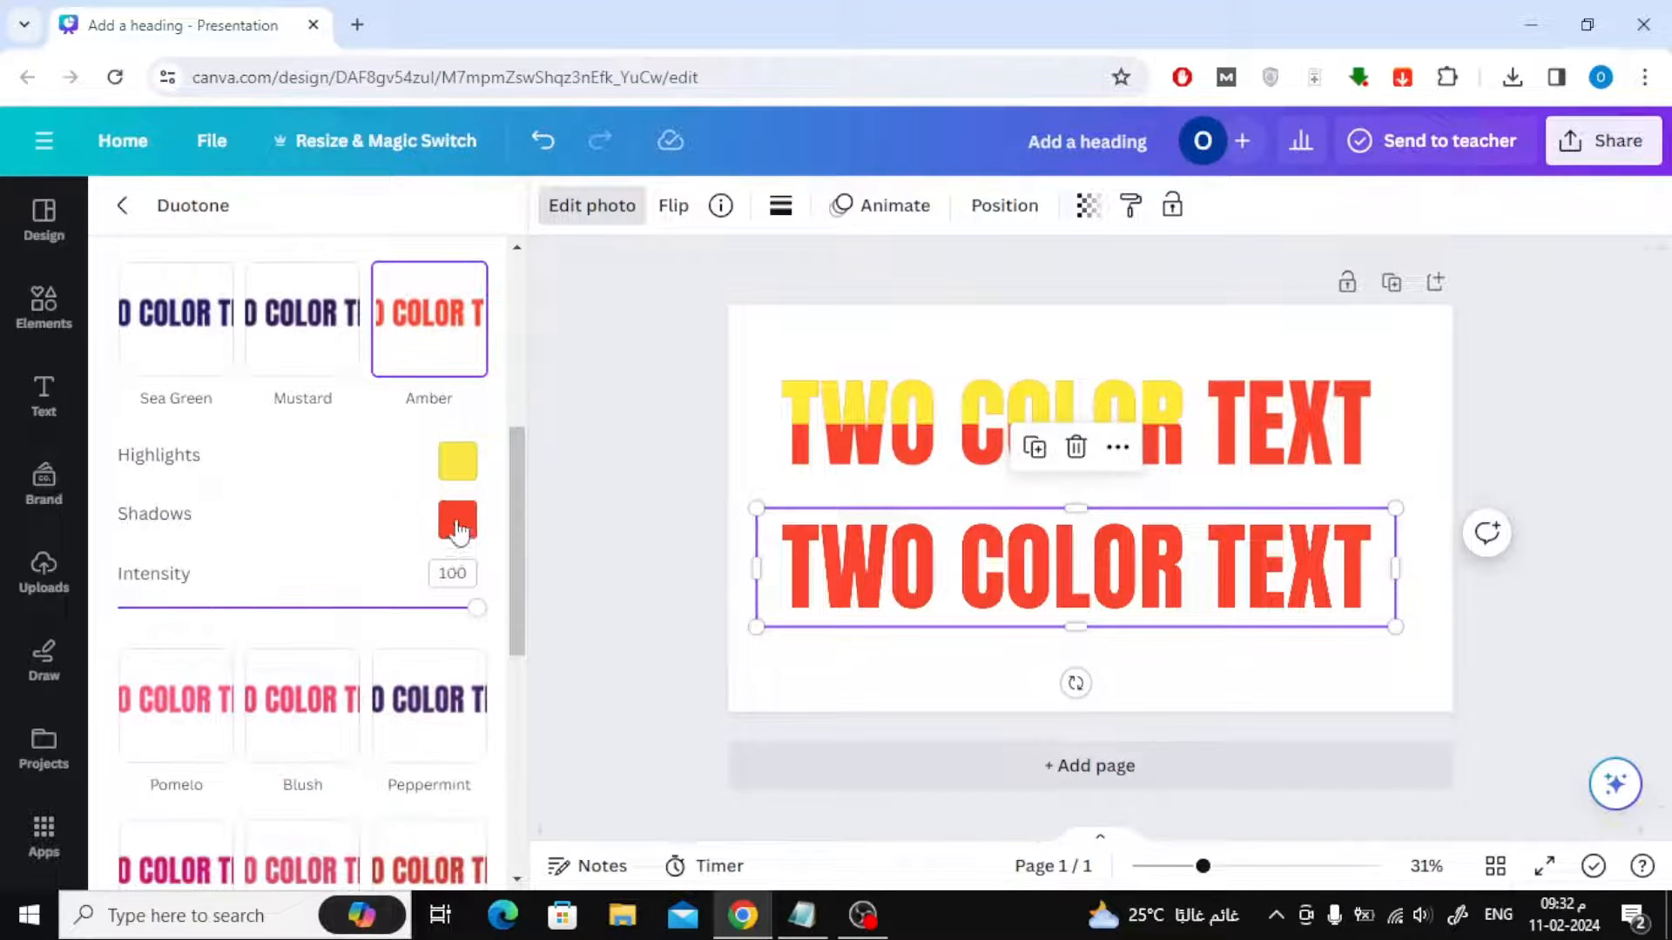
pyautogui.click(457, 521)
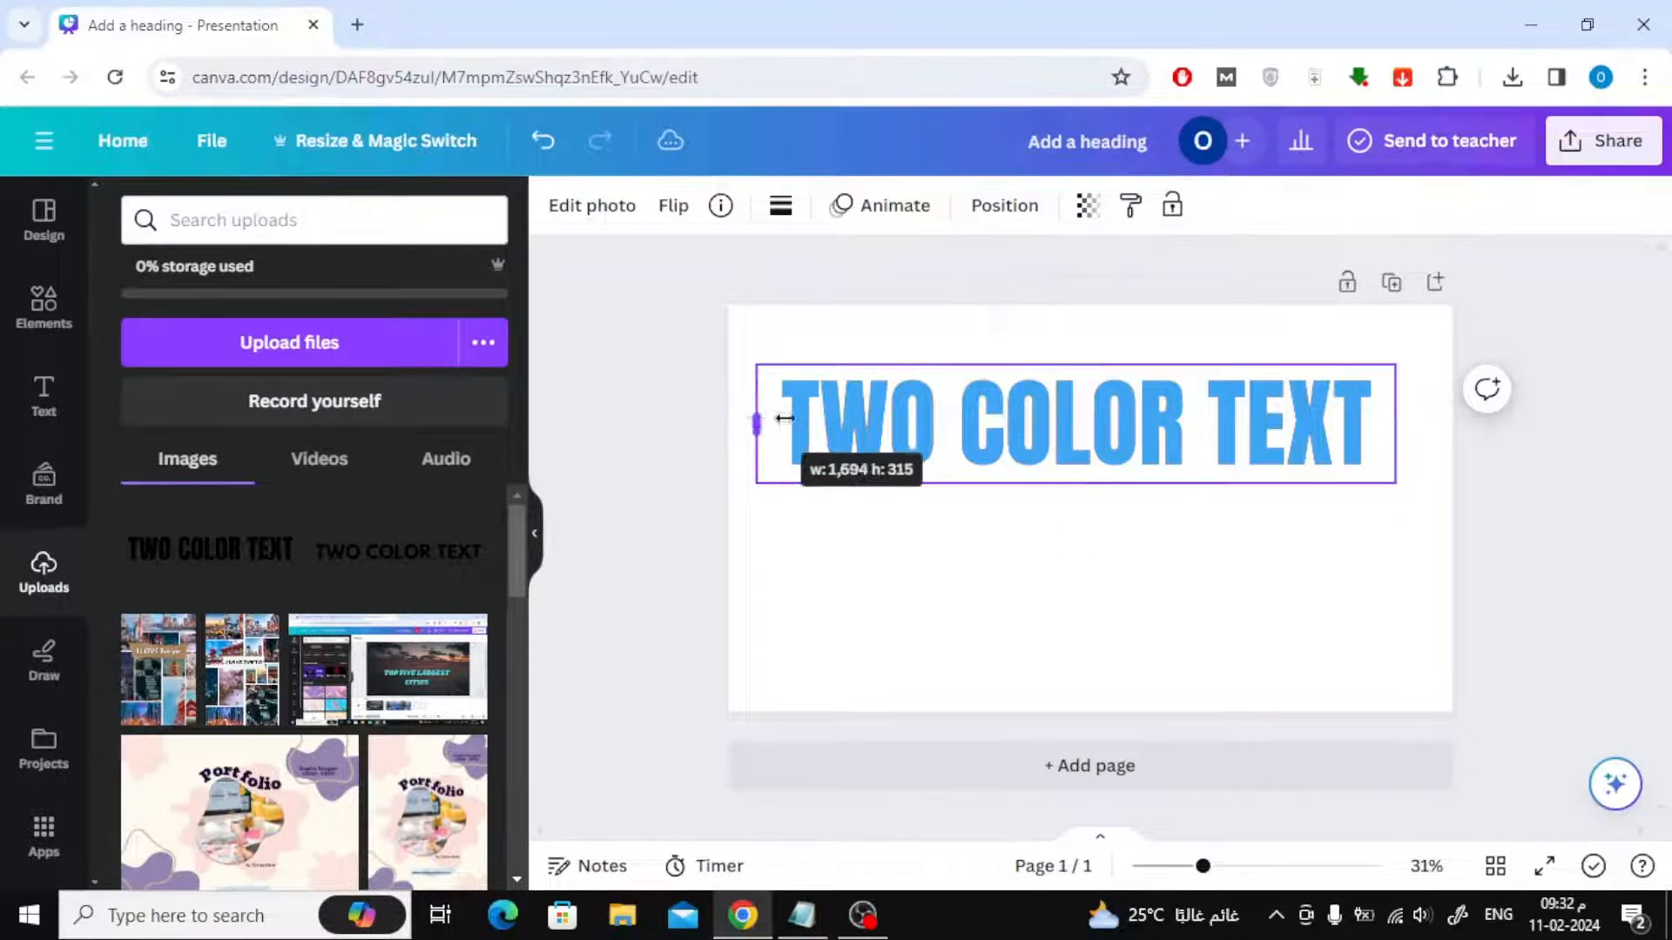
# Crop the blue copy to the lower half of TEXT so that word splits red over blue
pyautogui.moveTo(758, 419); pyautogui.dragTo(1205, 427)
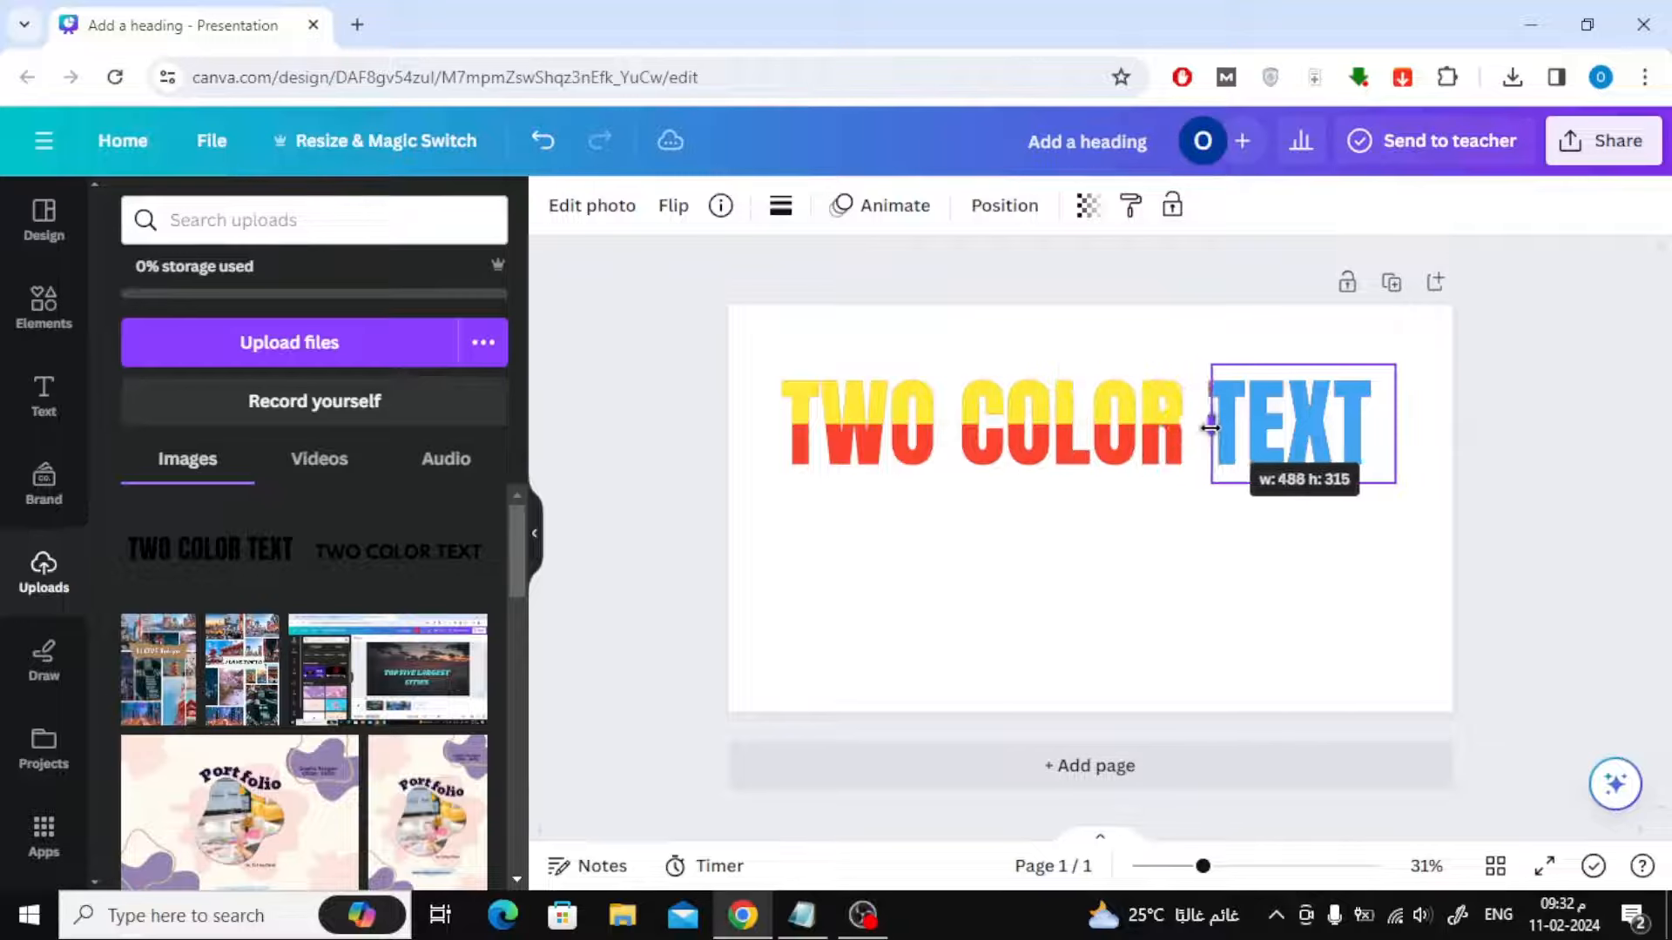
pyautogui.moveTo(1208, 427); pyautogui.dragTo(1221, 432)
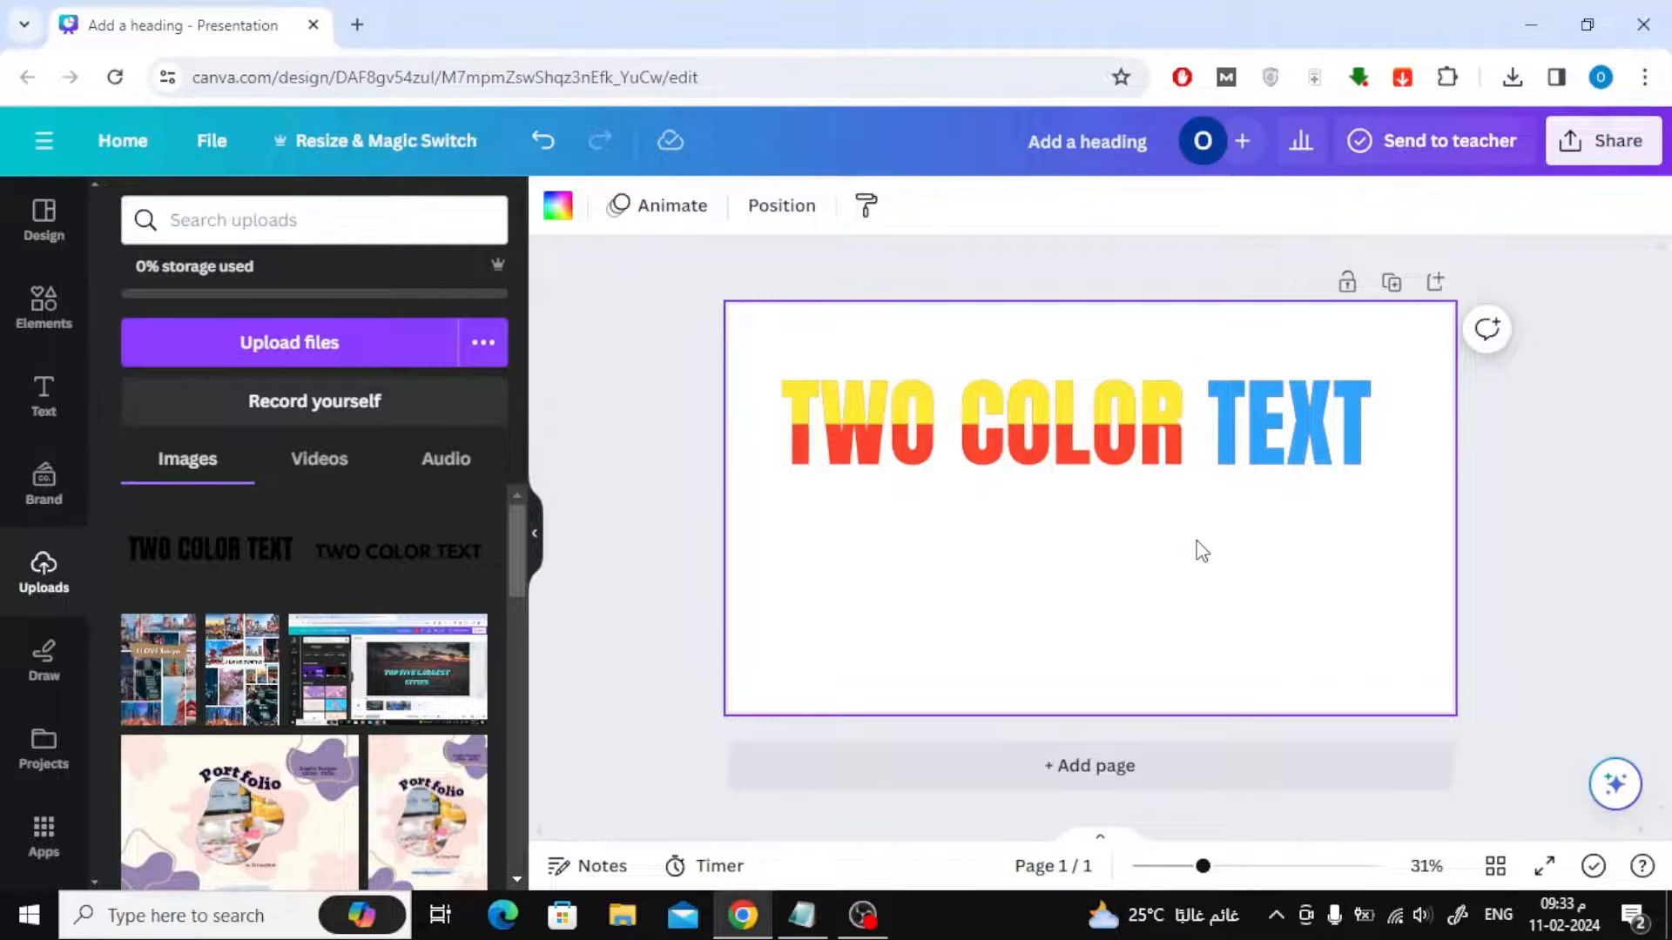
pyautogui.click(1298, 422)
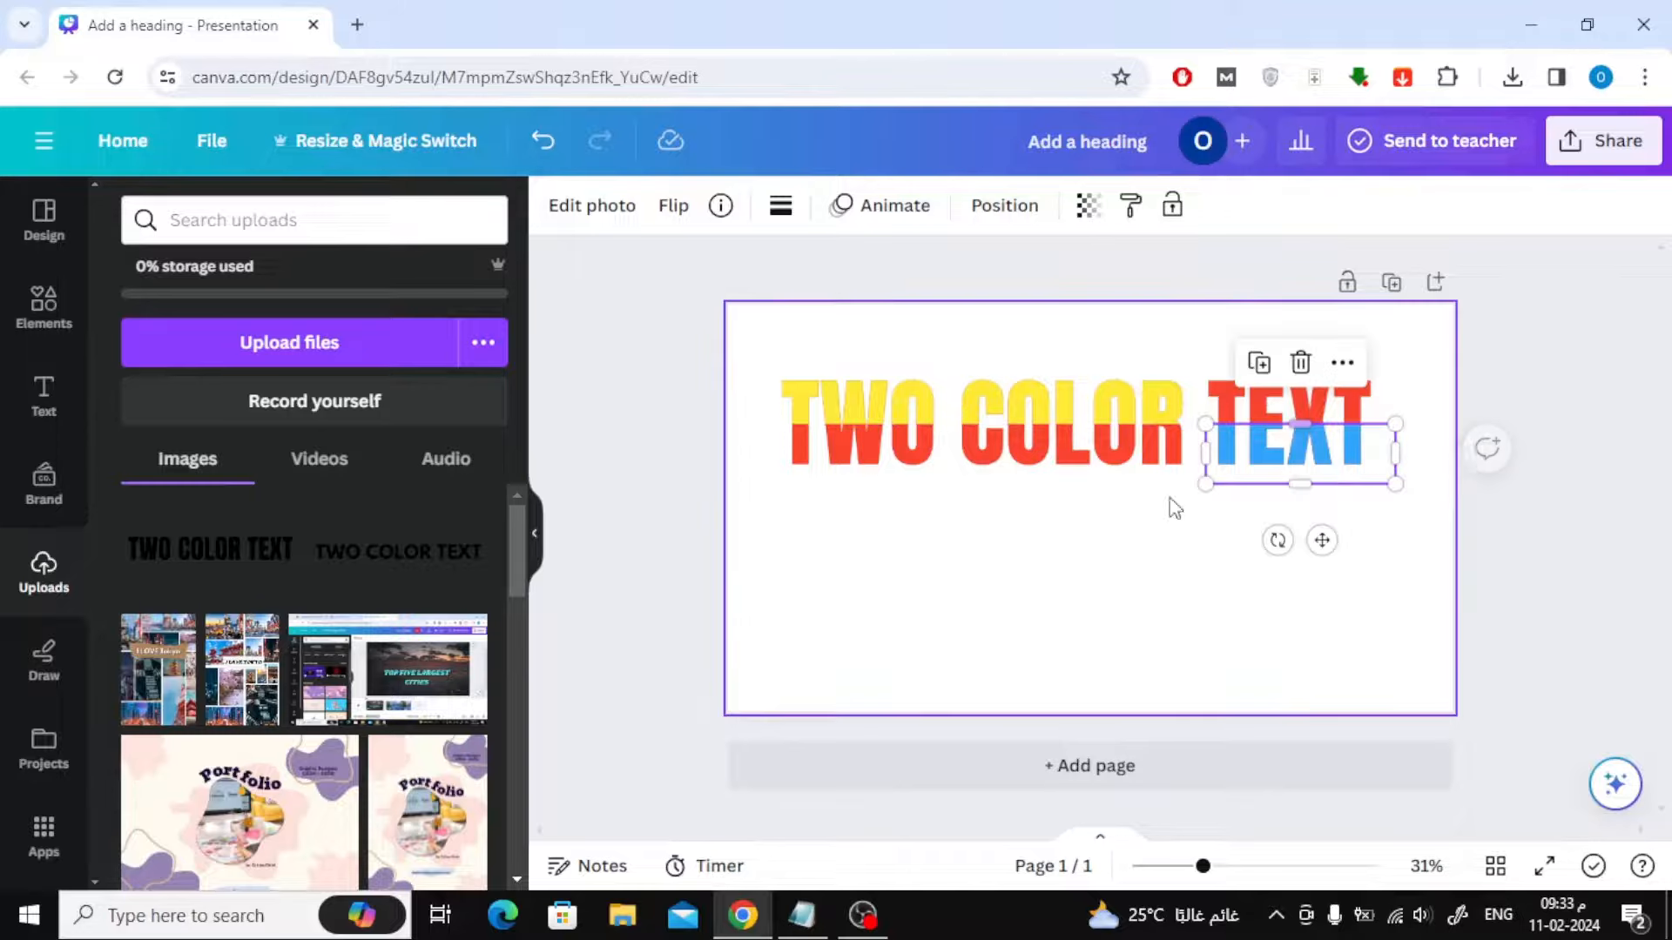
pyautogui.click(1181, 592)
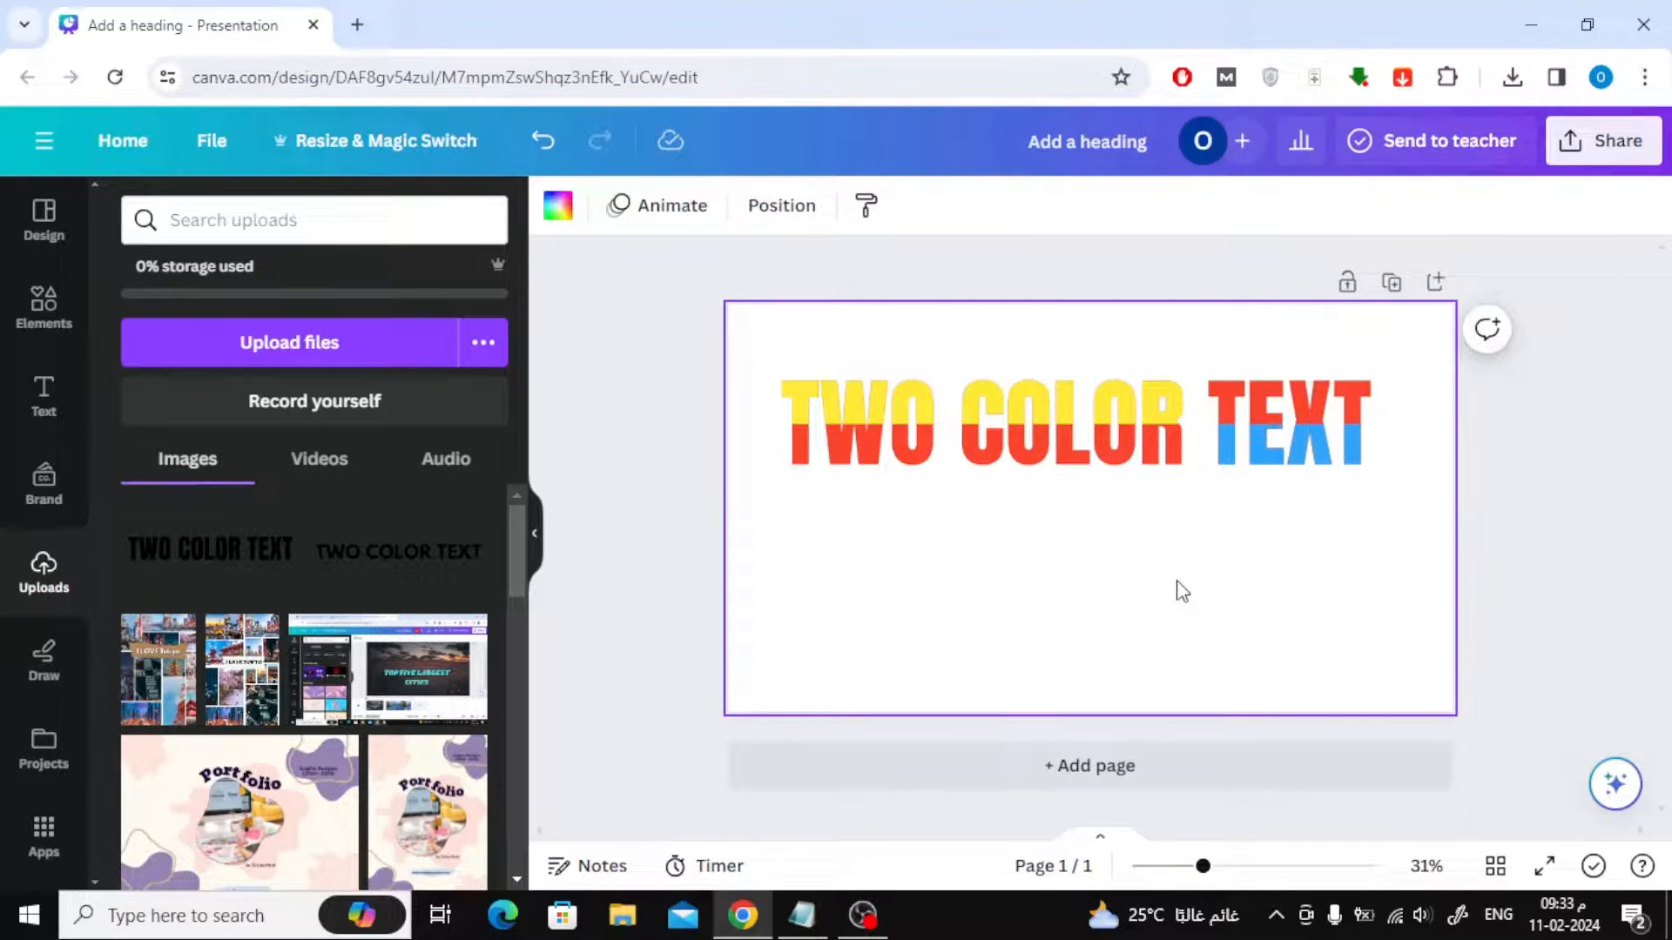
pyautogui.click(1291, 422)
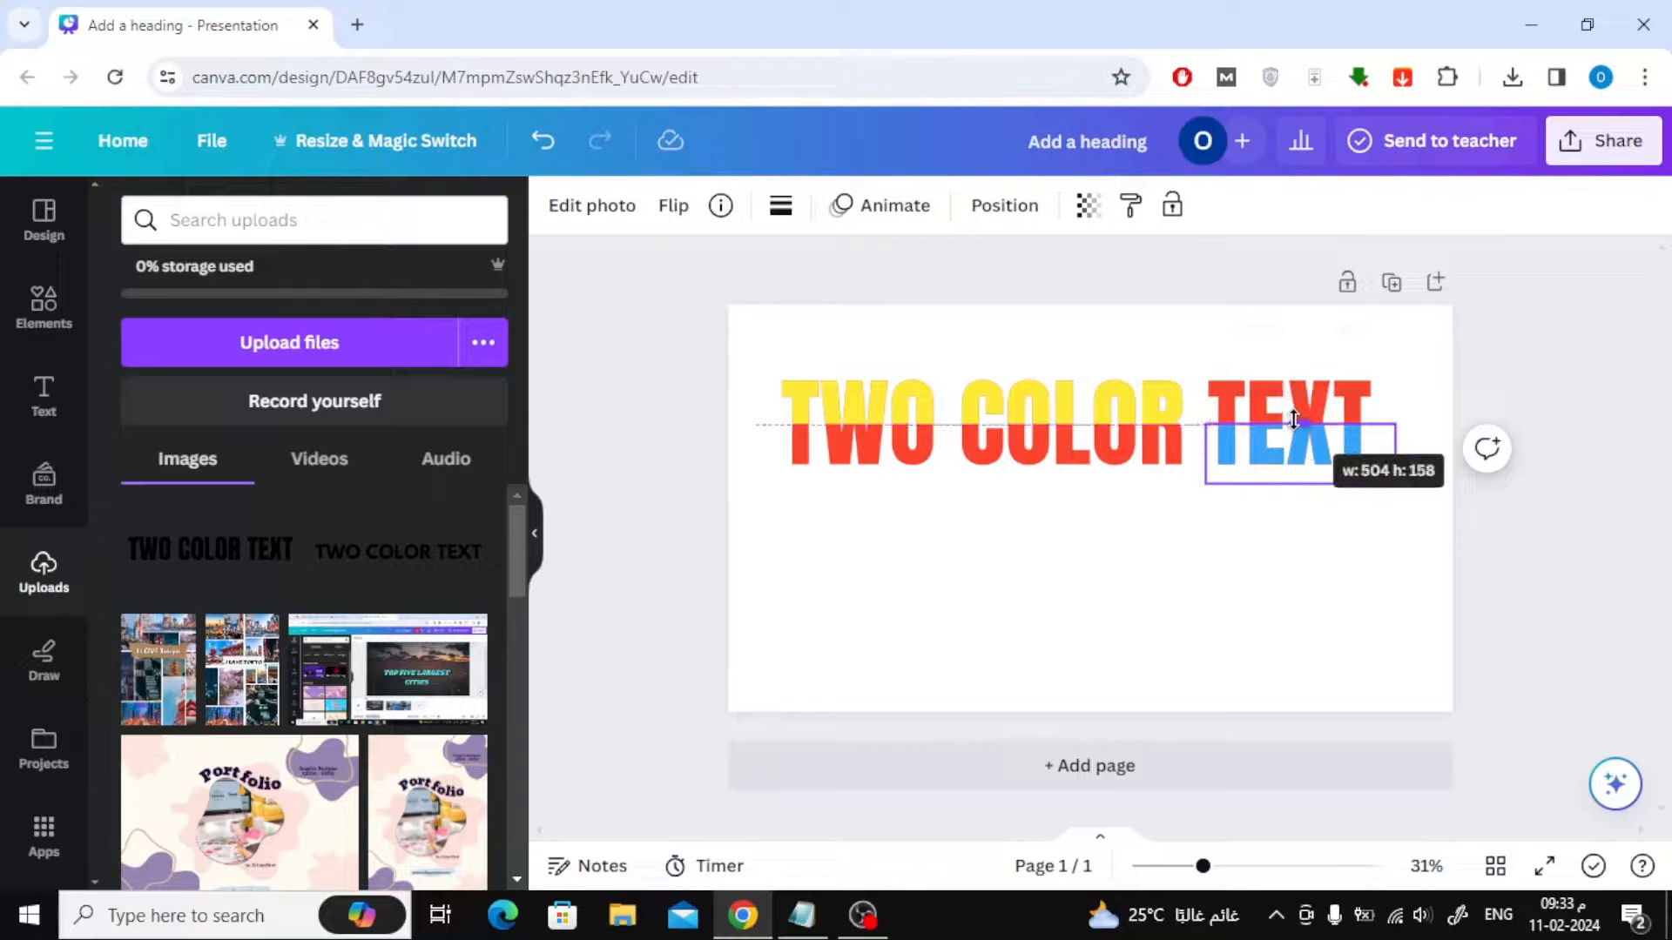
pyautogui.click(1125, 582)
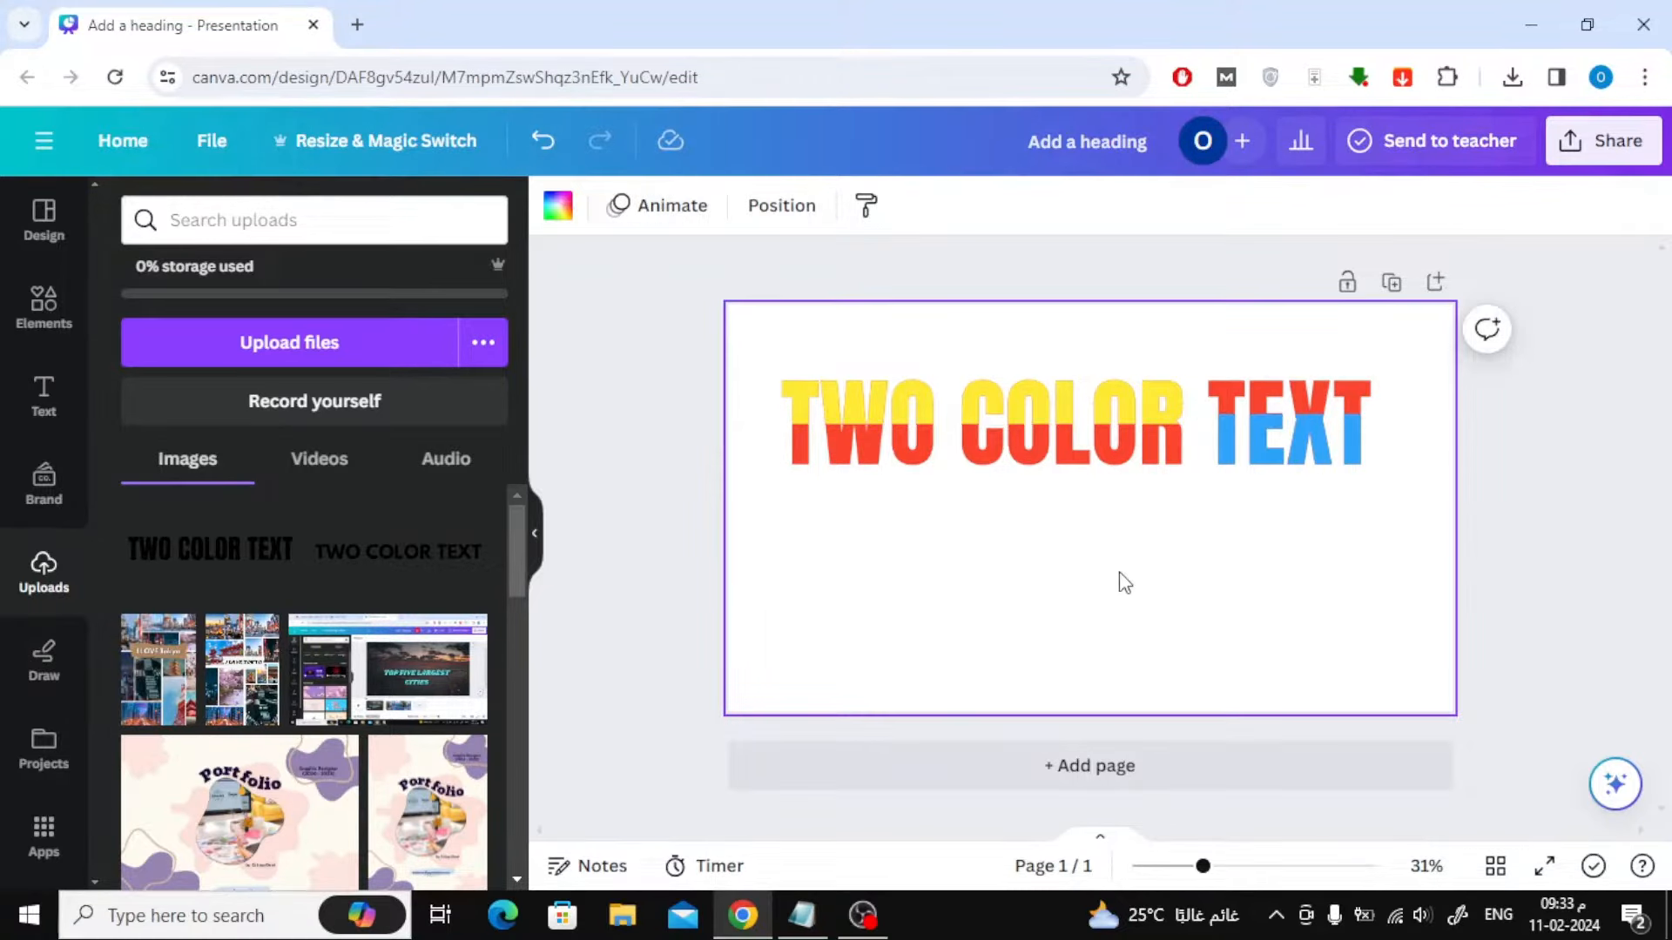